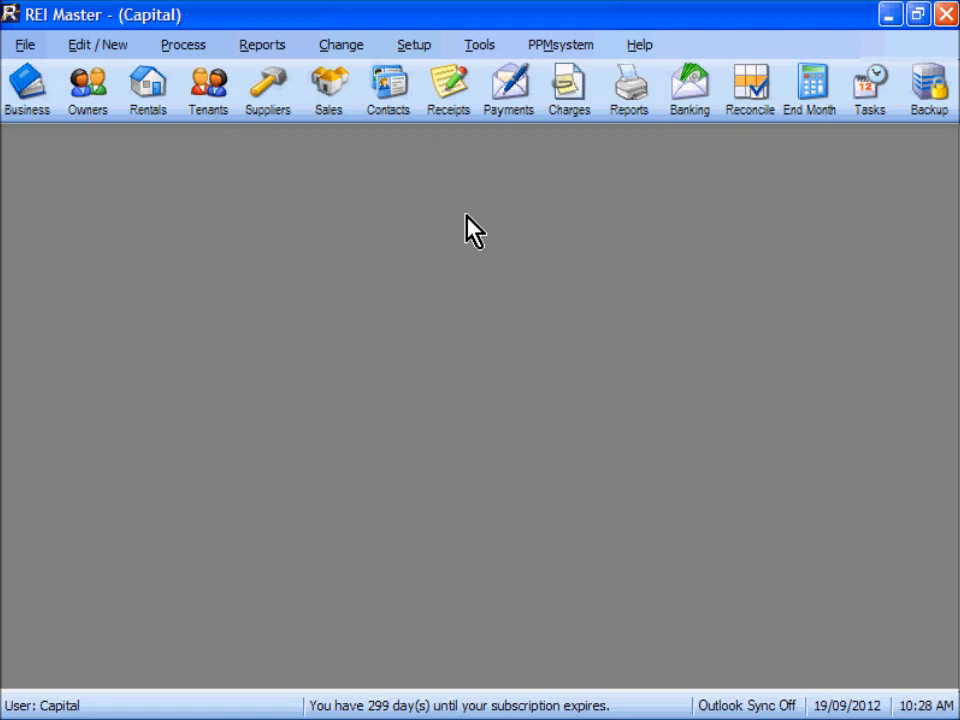
mouse_move(88, 90)
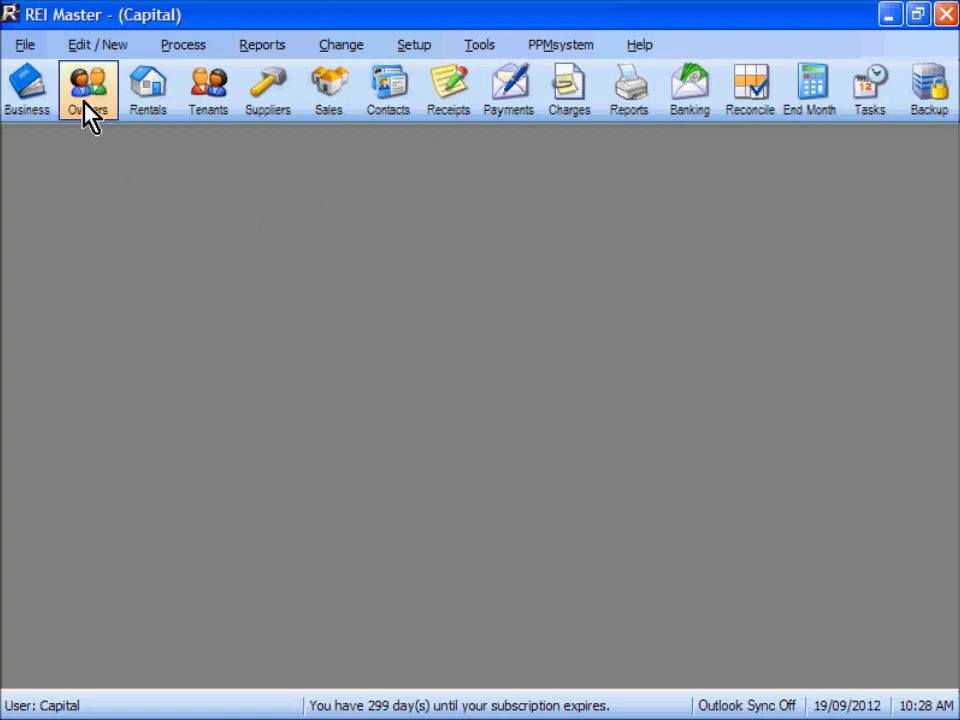
mouse_move(328, 90)
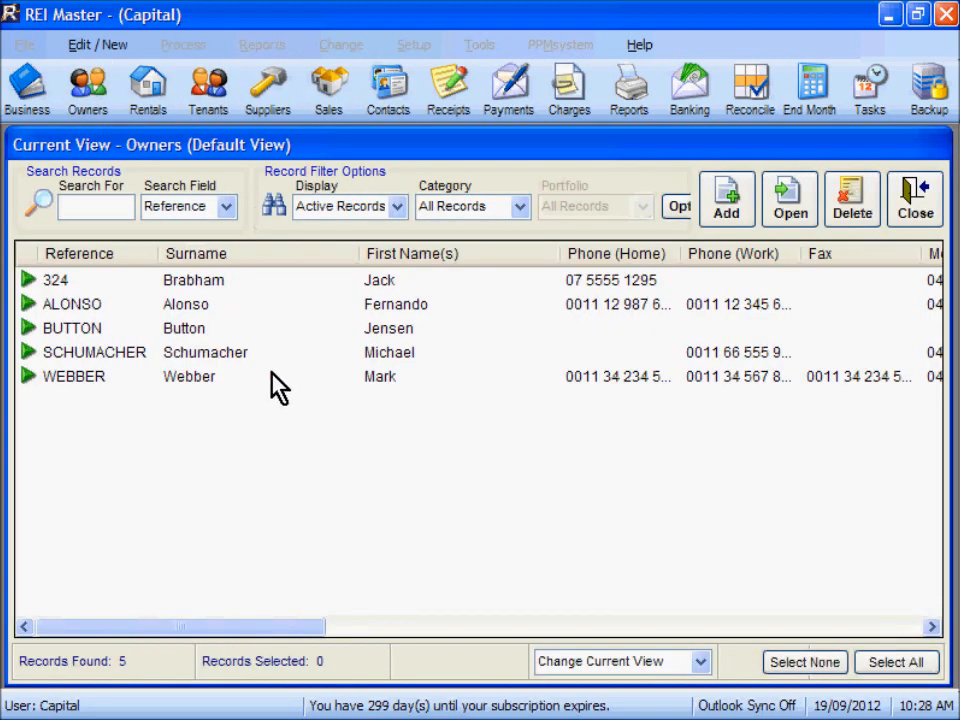
mouse_move(305, 338)
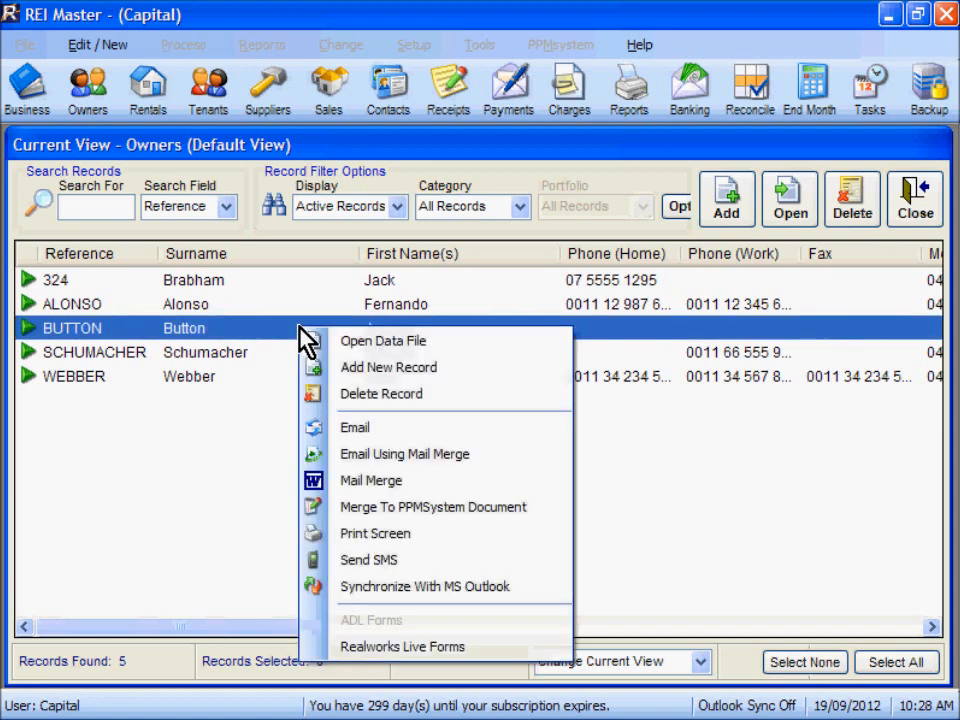
mouse_move(360, 540)
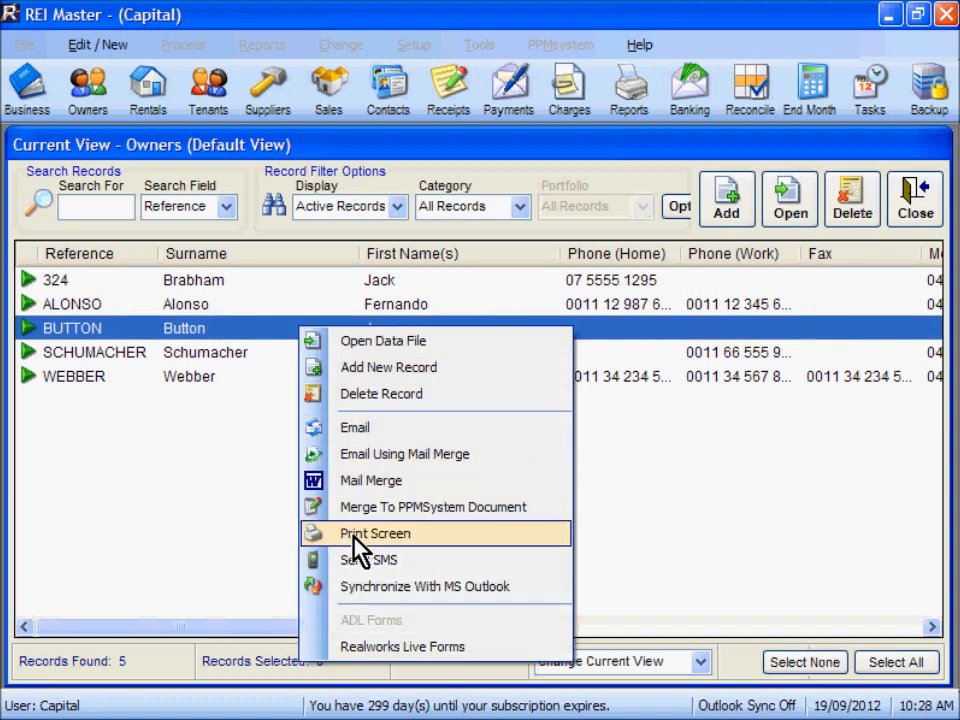
Step: Open Print Options for the owners list, showing ten fields totalling 36.8 cm
click(373, 533)
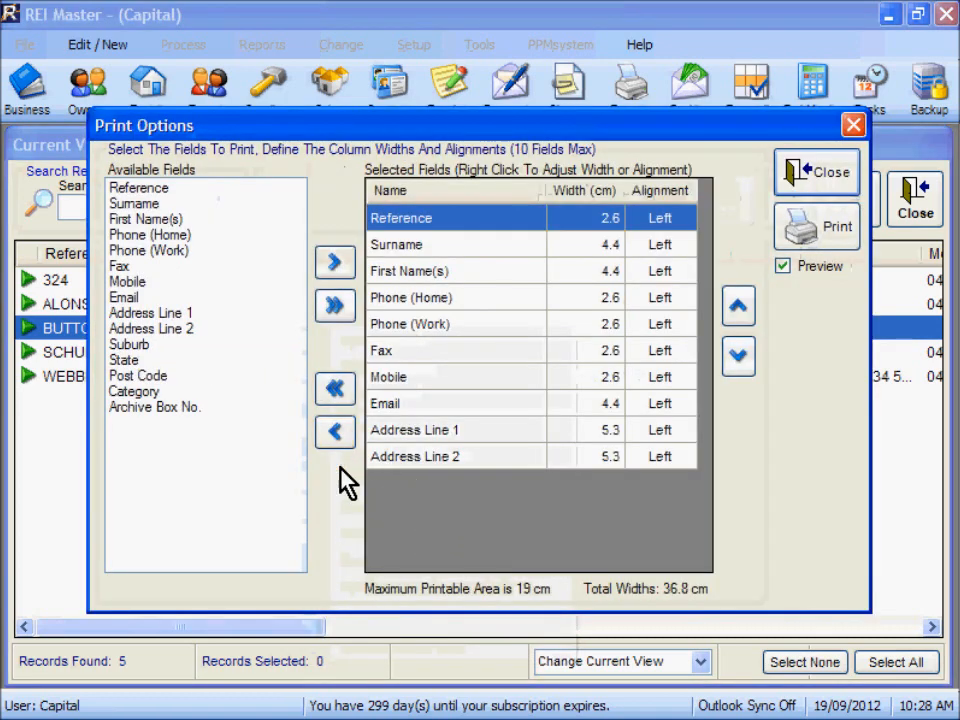
mouse_move(343, 505)
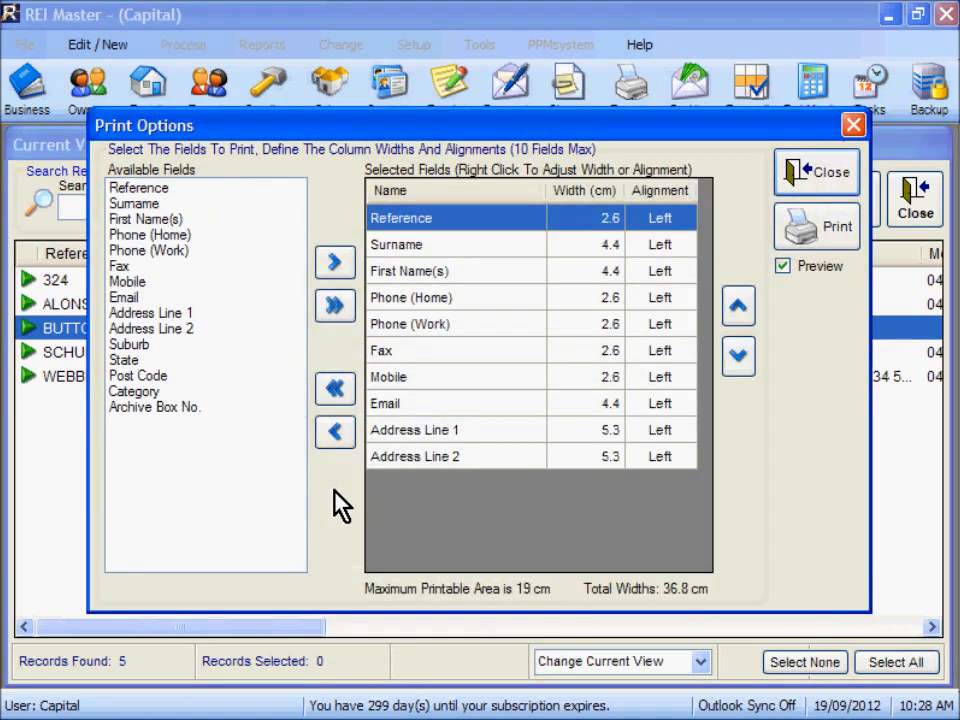
mouse_move(450, 475)
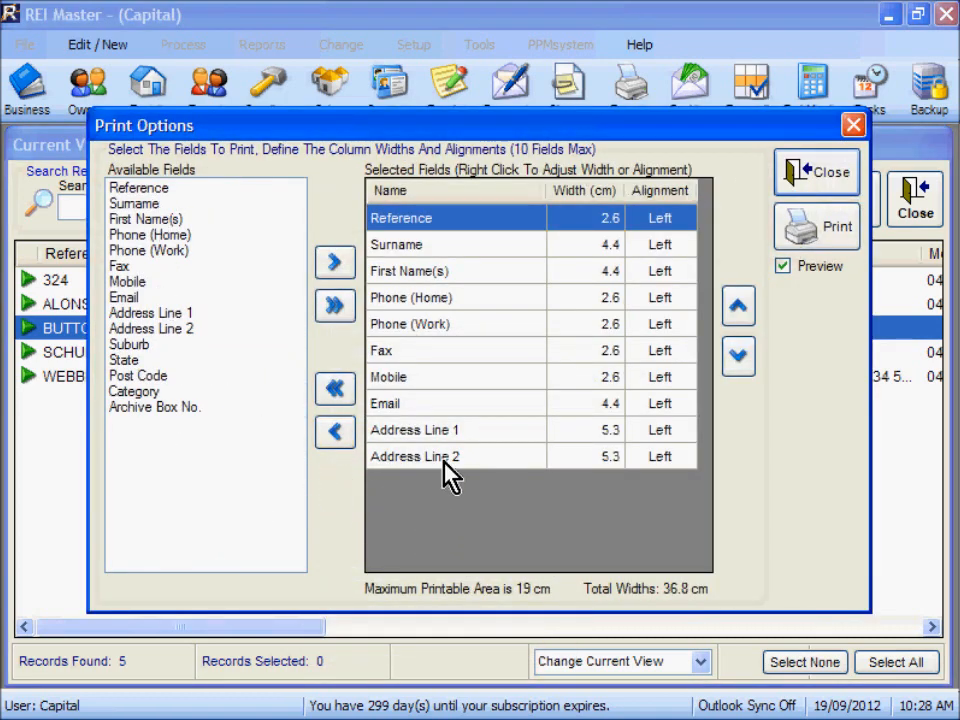
mouse_move(487, 462)
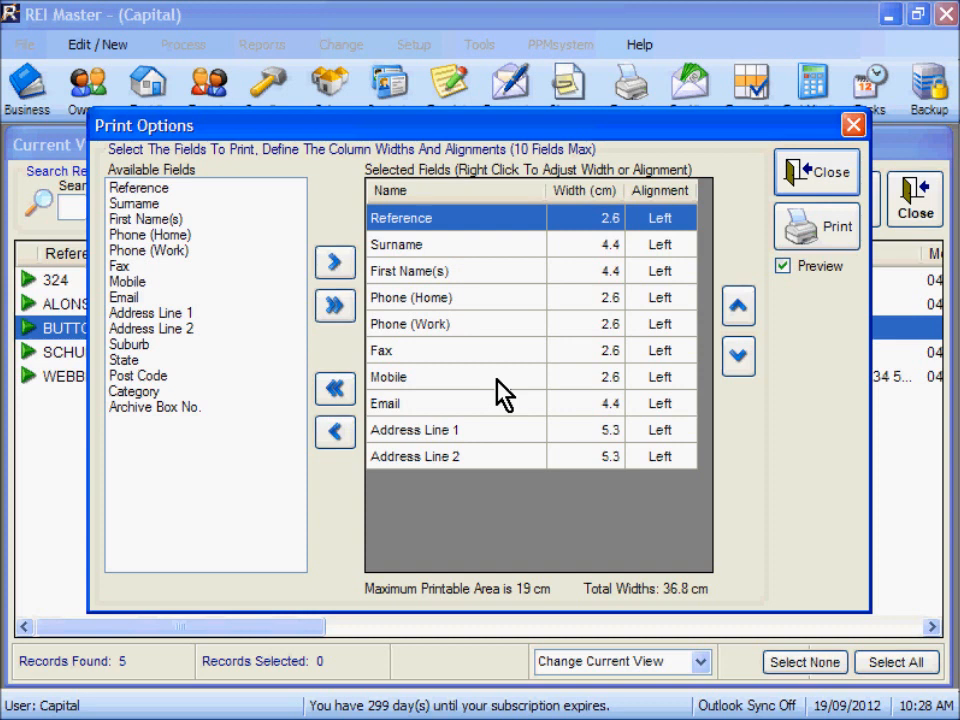
mouse_move(518, 600)
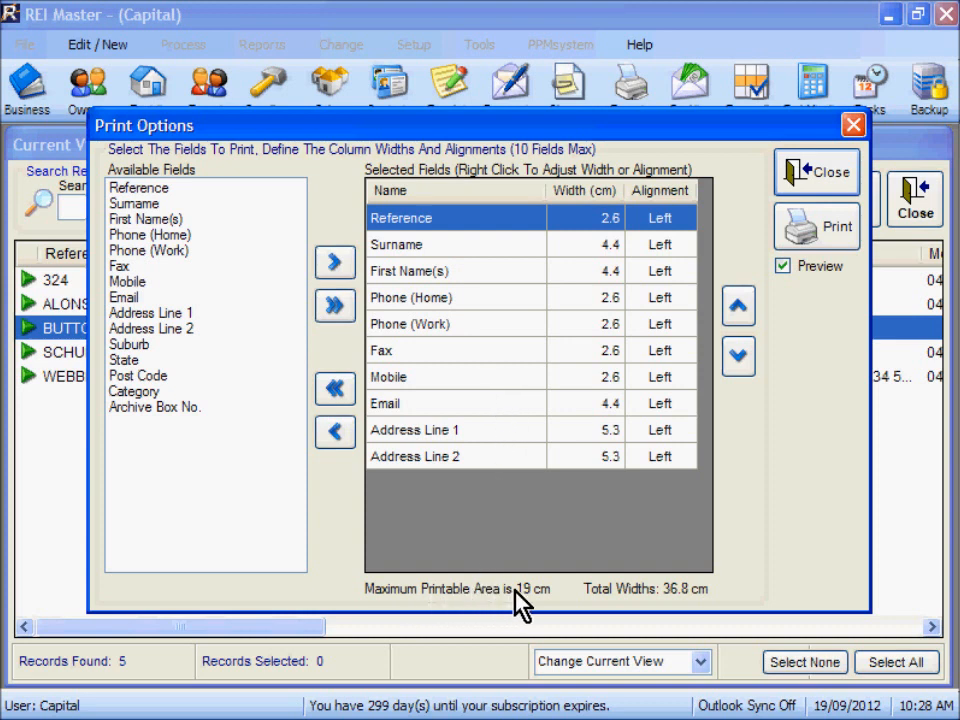
mouse_move(533, 610)
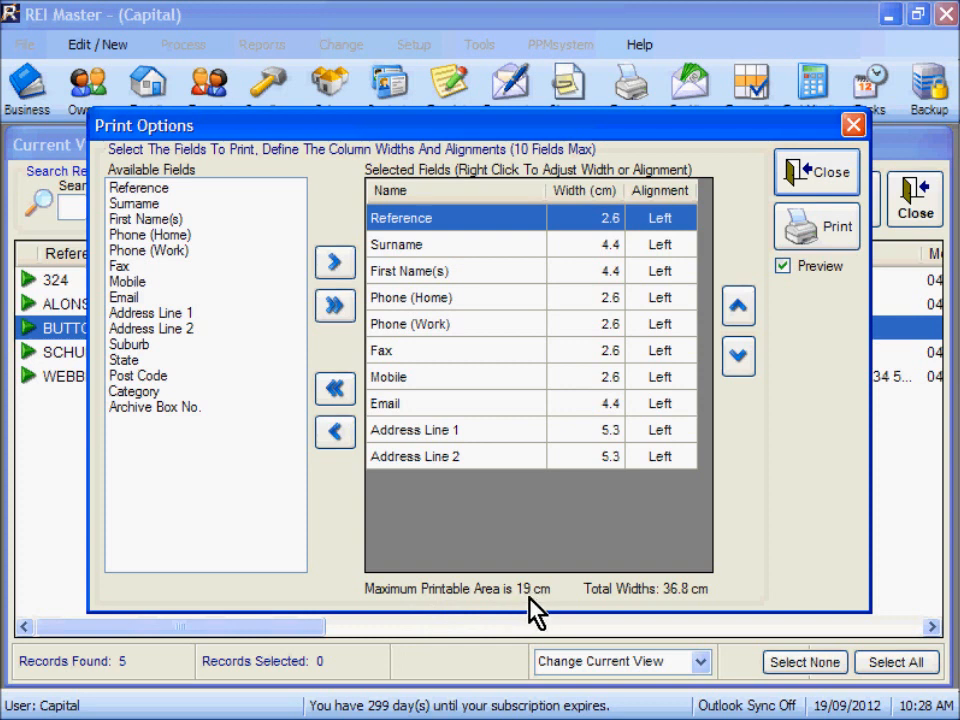
mouse_move(600, 390)
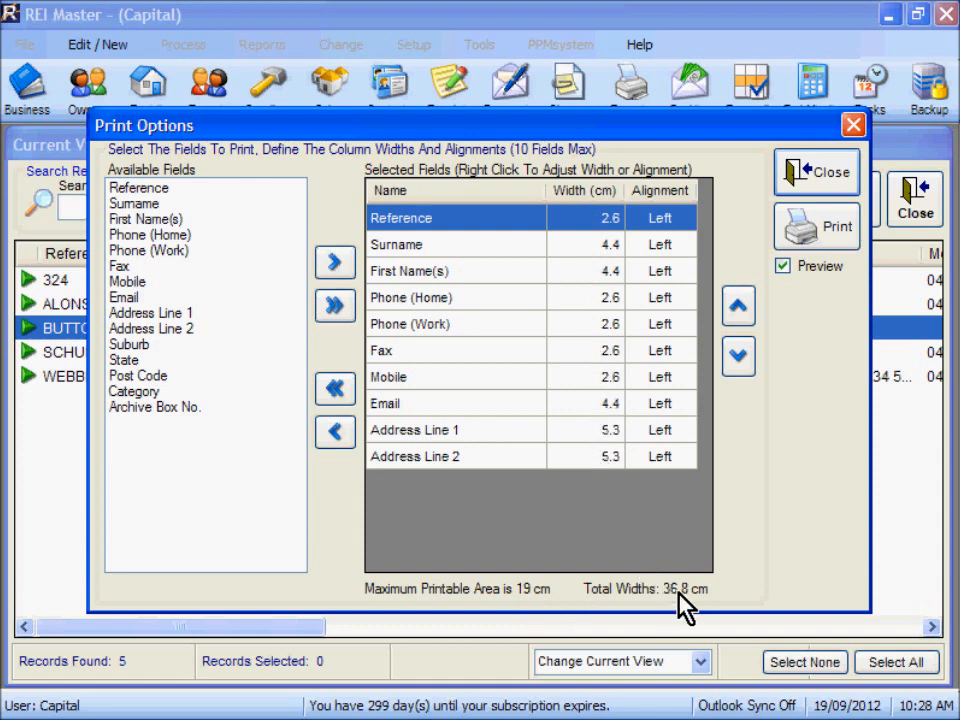
mouse_move(528, 608)
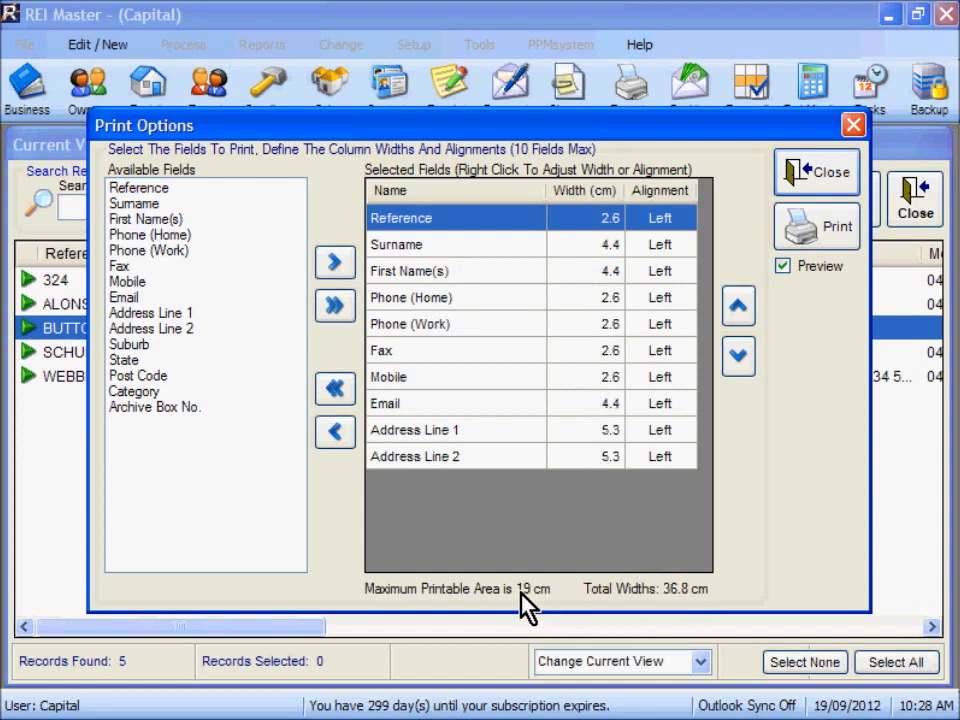
mouse_move(590, 555)
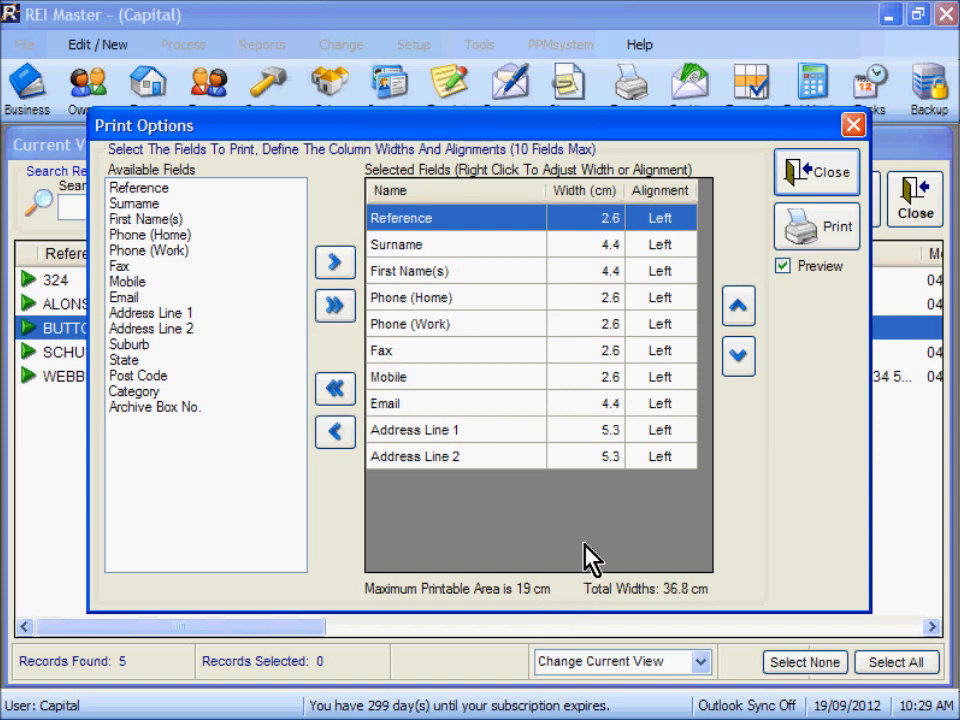
mouse_move(543, 527)
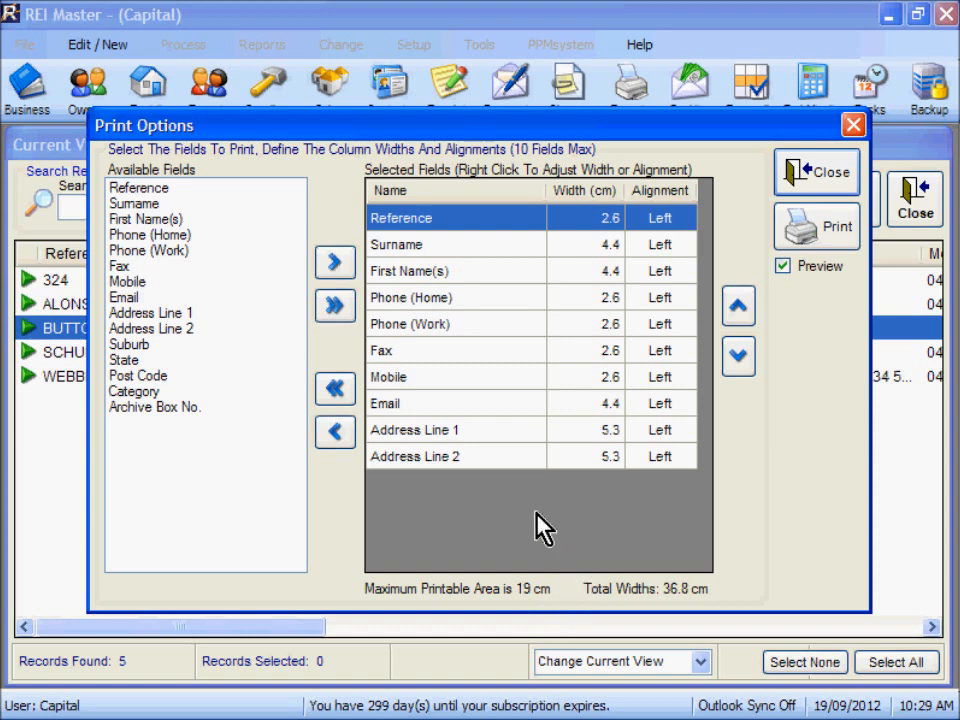
mouse_move(478, 212)
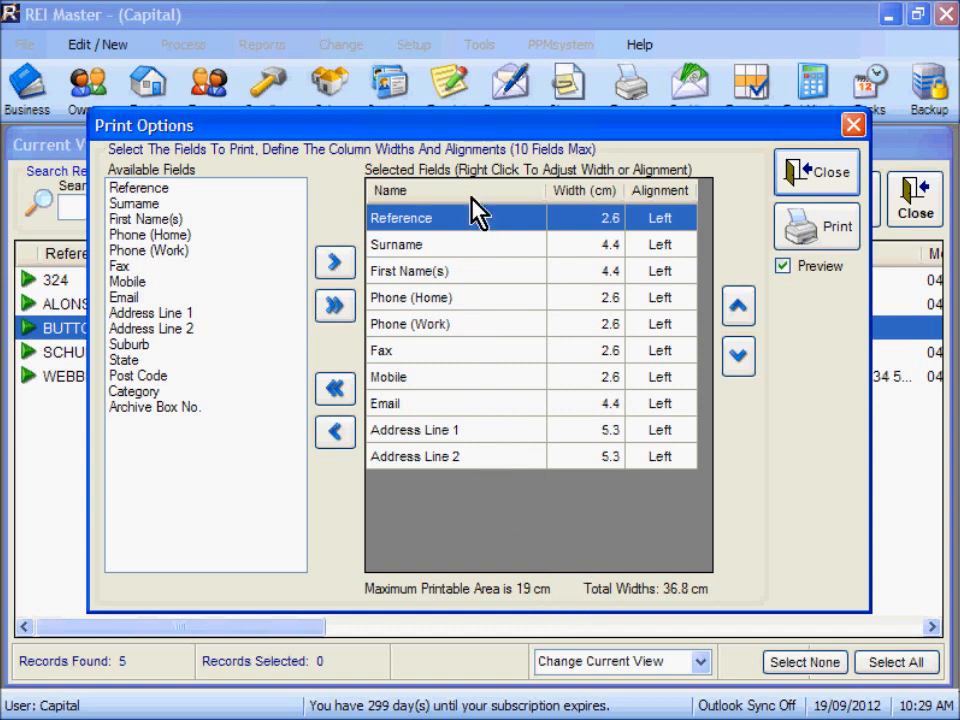
mouse_move(490, 445)
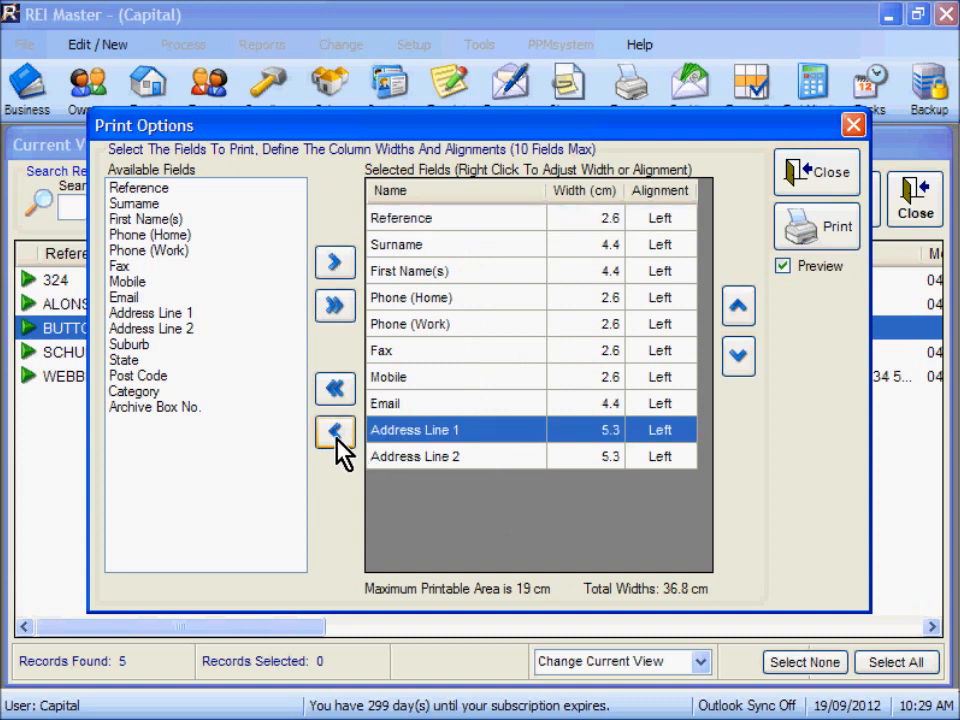
Step: Remove Address Line 1 and Address Line 2 from the selected print fields
click(335, 434)
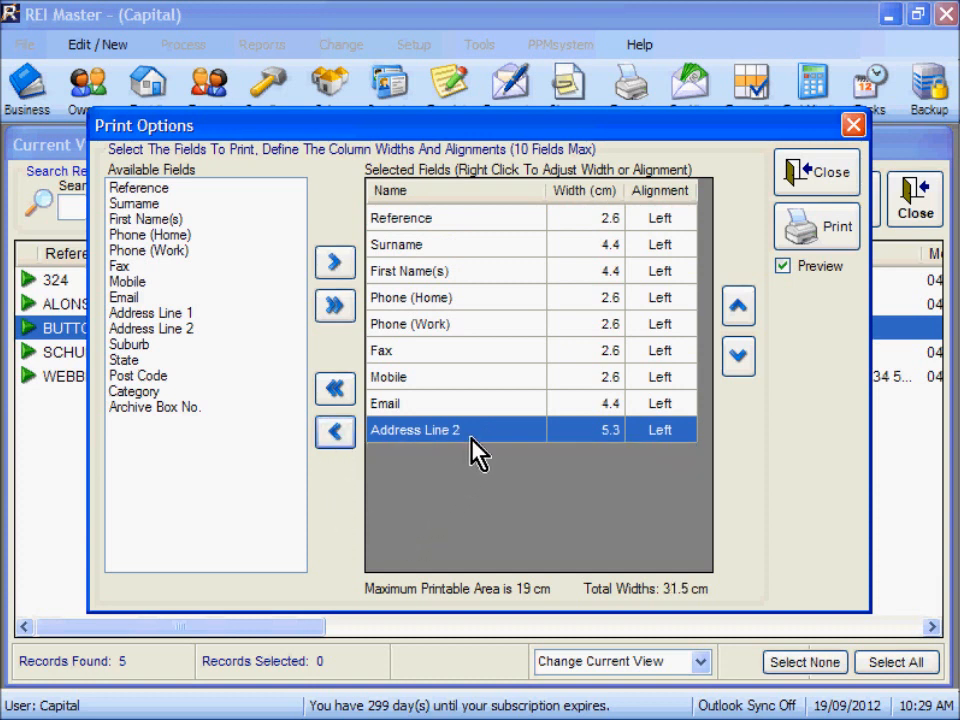
click(335, 433)
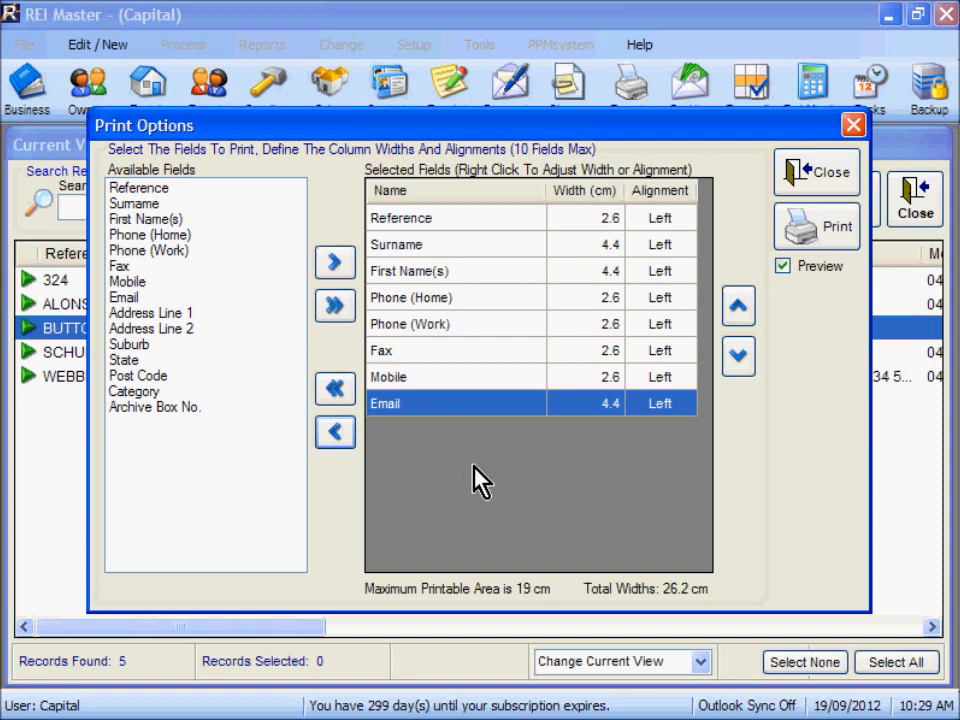
mouse_move(600, 300)
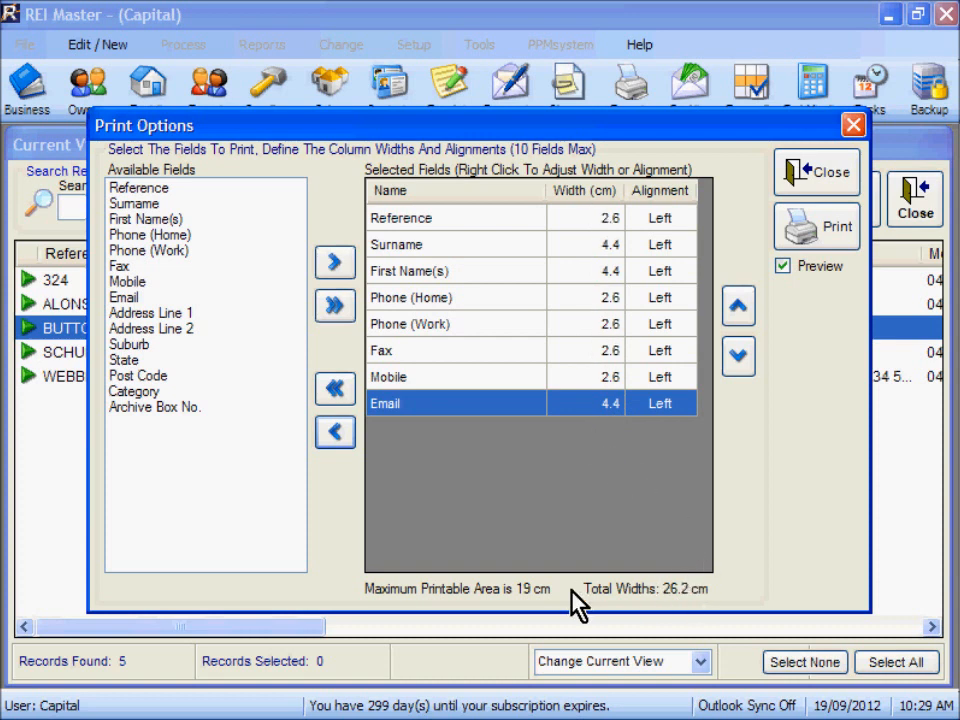
mouse_move(685, 620)
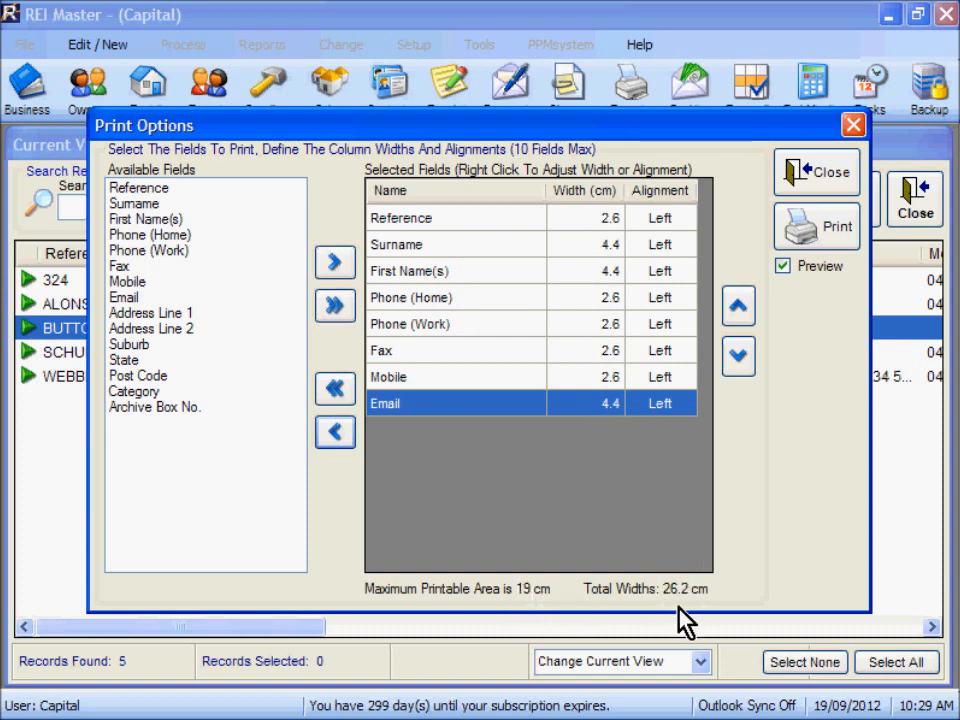
mouse_move(680, 590)
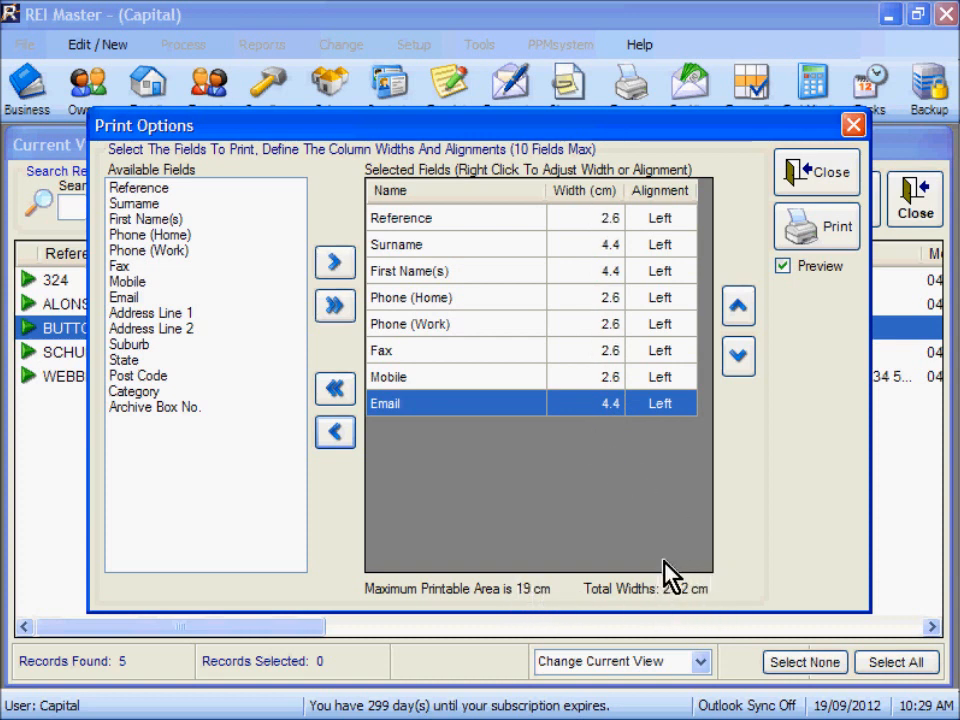
mouse_move(558, 505)
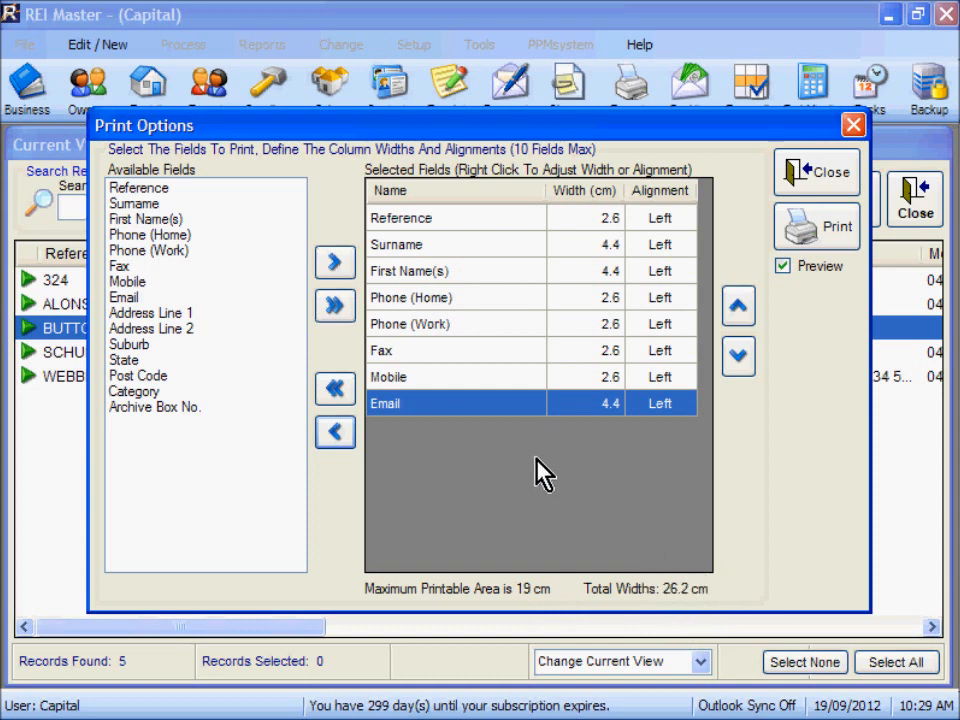
mouse_move(485, 243)
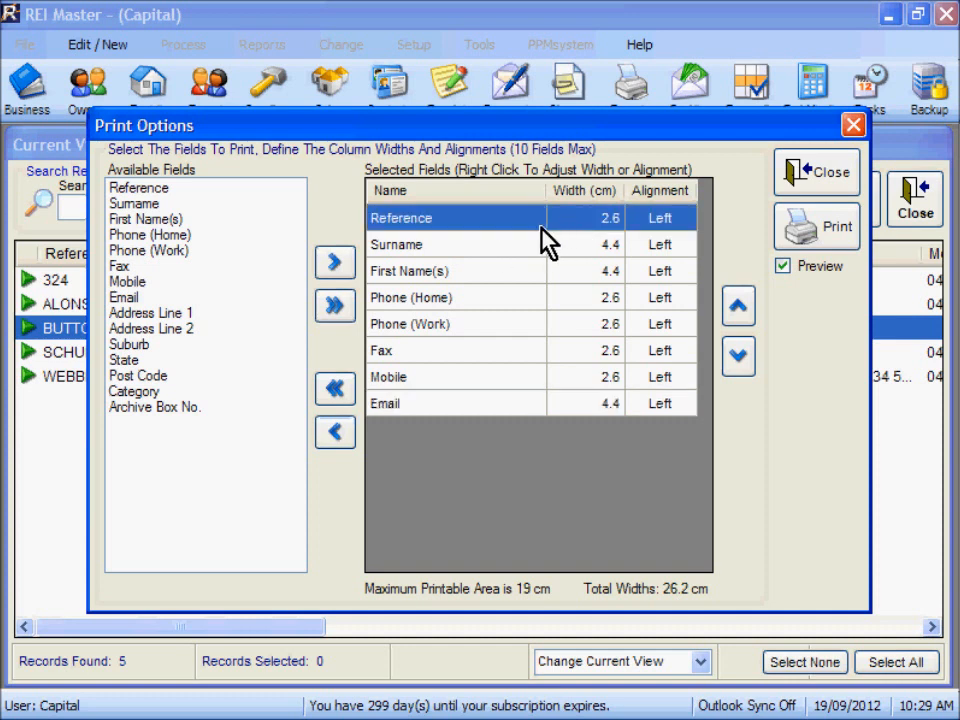
Step: Set the Reference width to 2 cm and Surname and First Name(s) to 2.5 cm
right_click(609, 217)
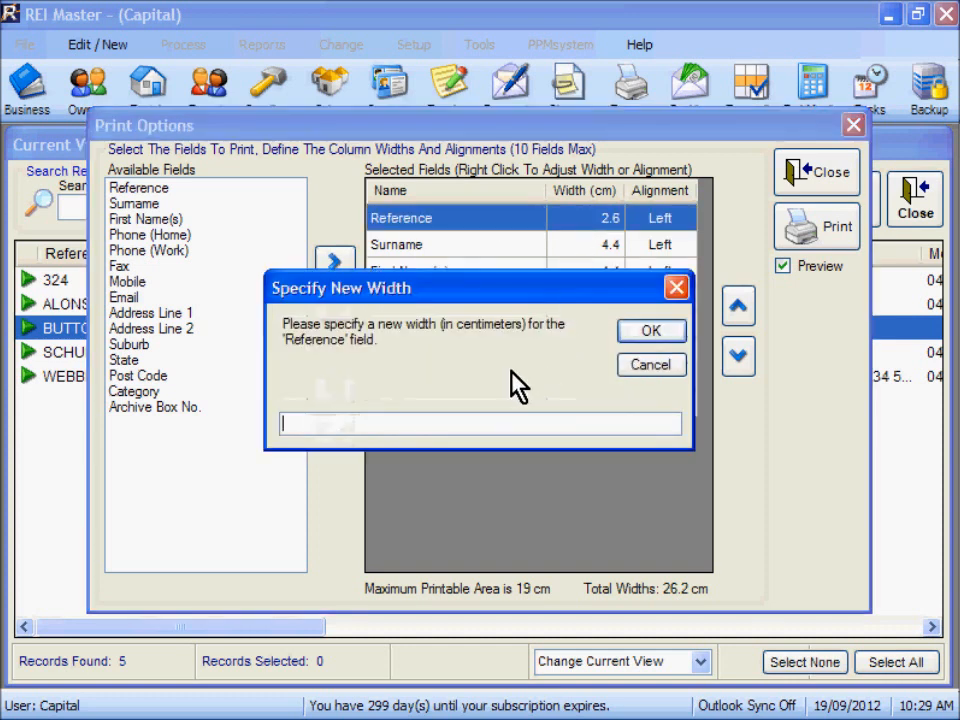
mouse_move(473, 385)
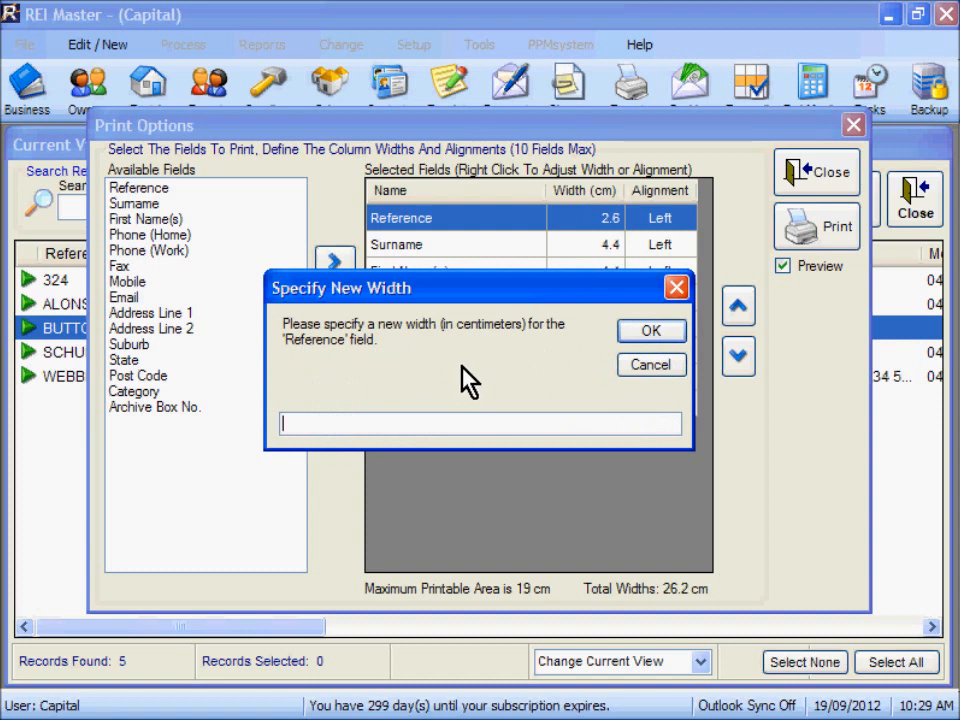
text(2)
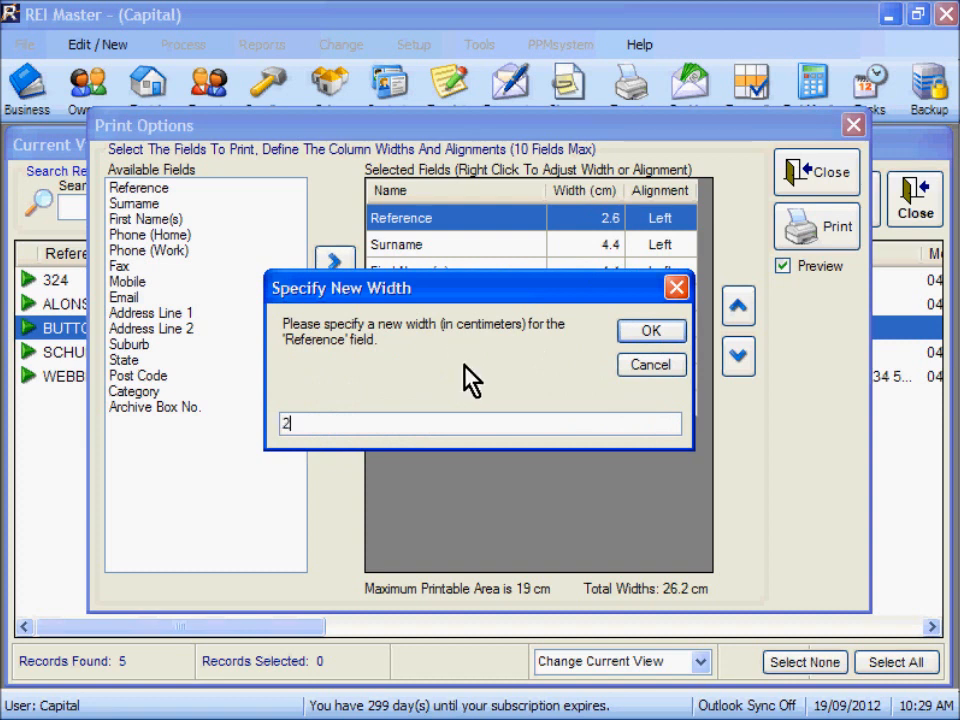
click(651, 331)
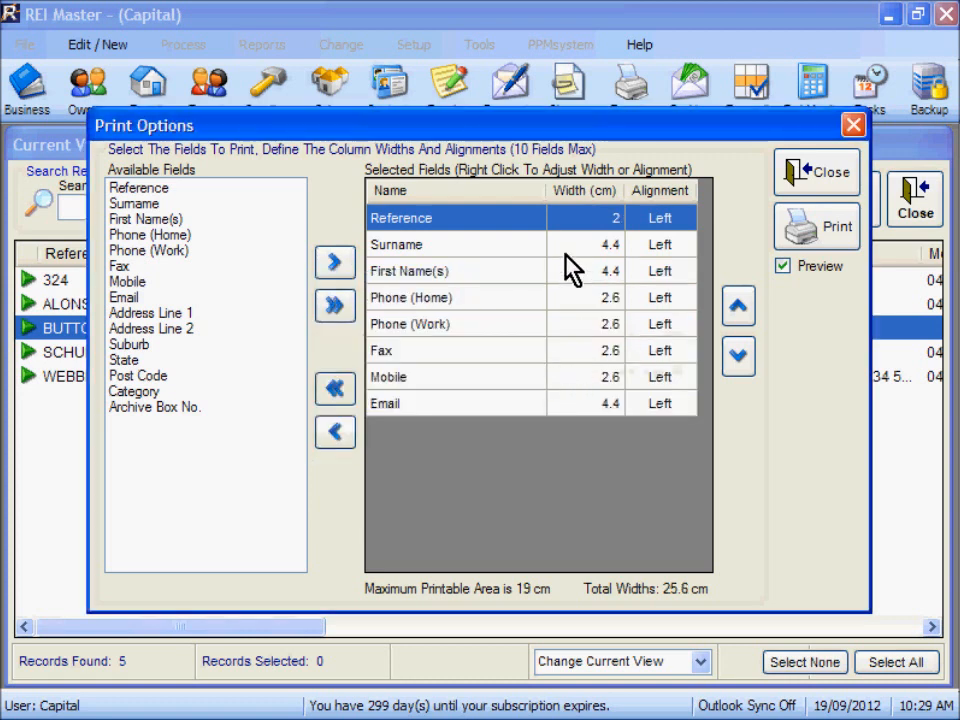
mouse_move(605, 235)
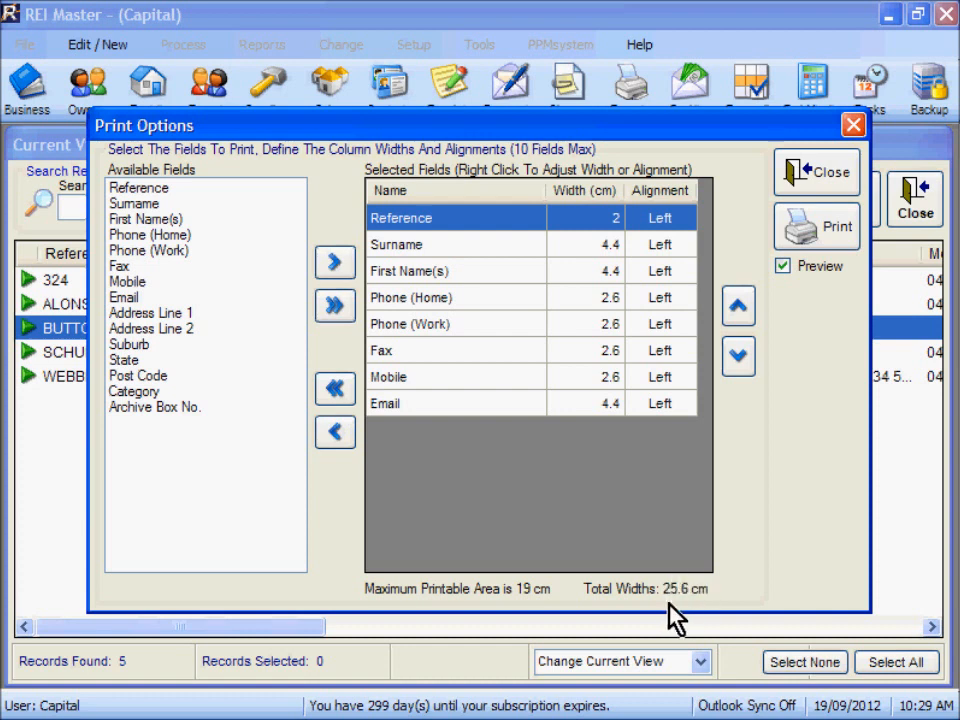
mouse_move(578, 258)
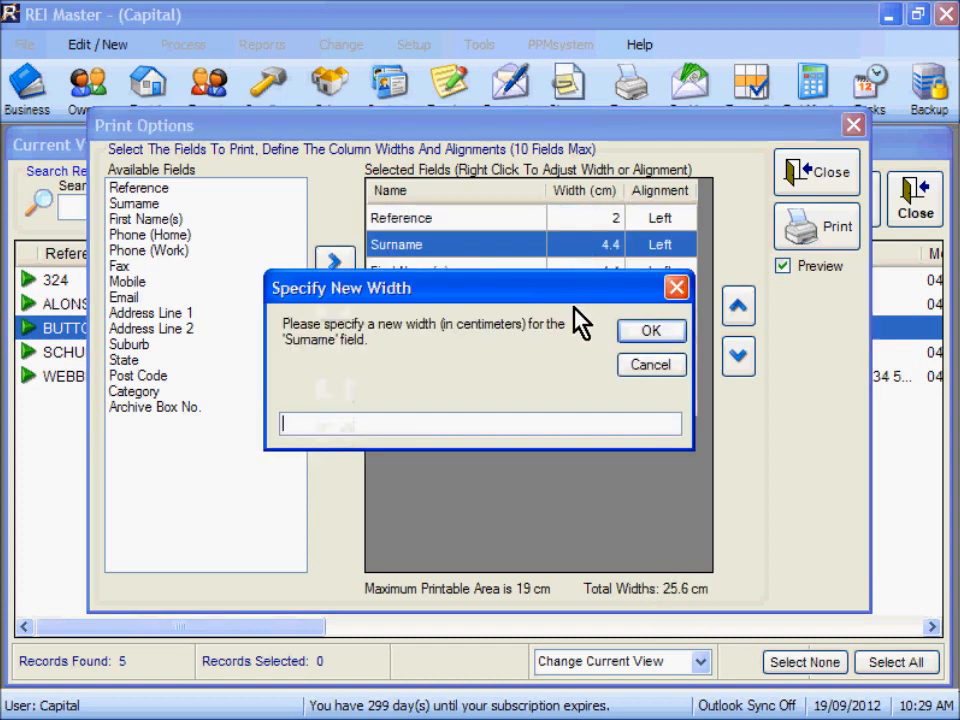
text(2.5)
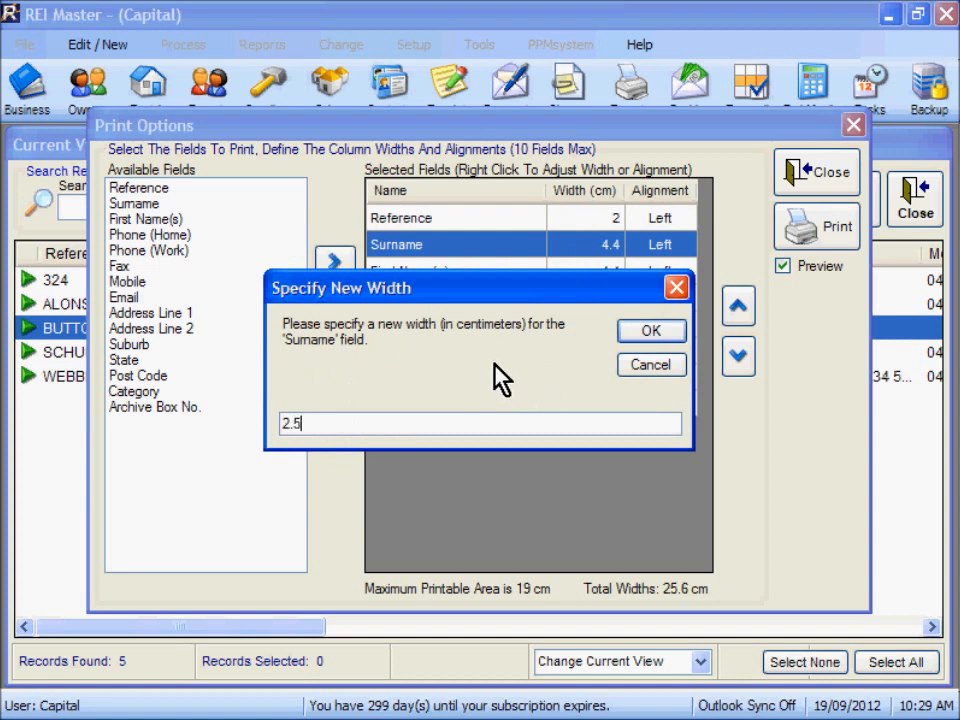
click(651, 331)
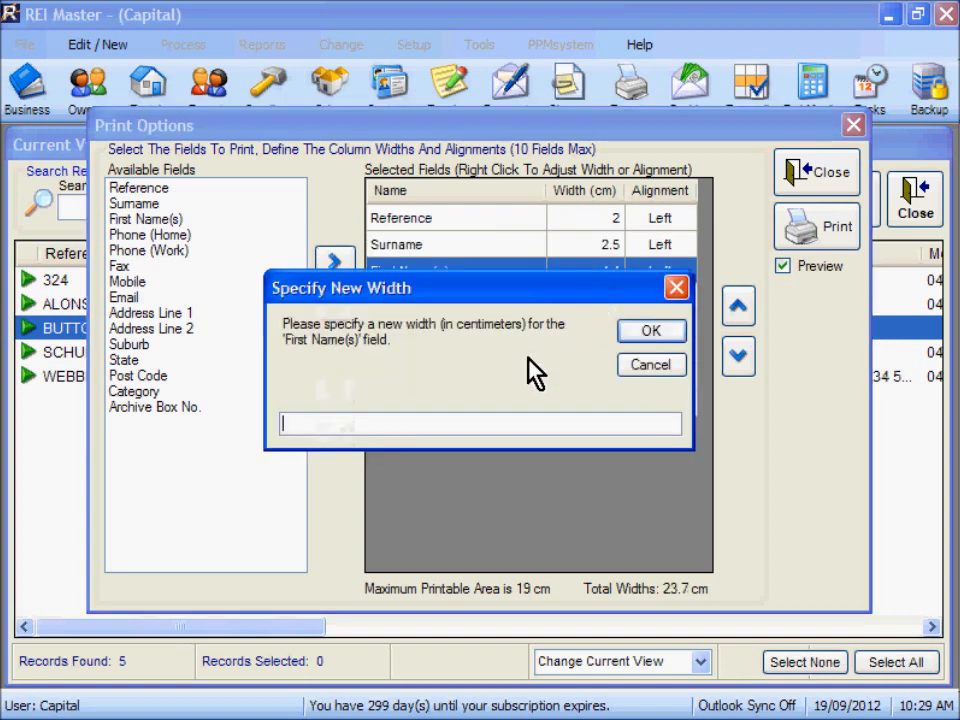
text(2.)
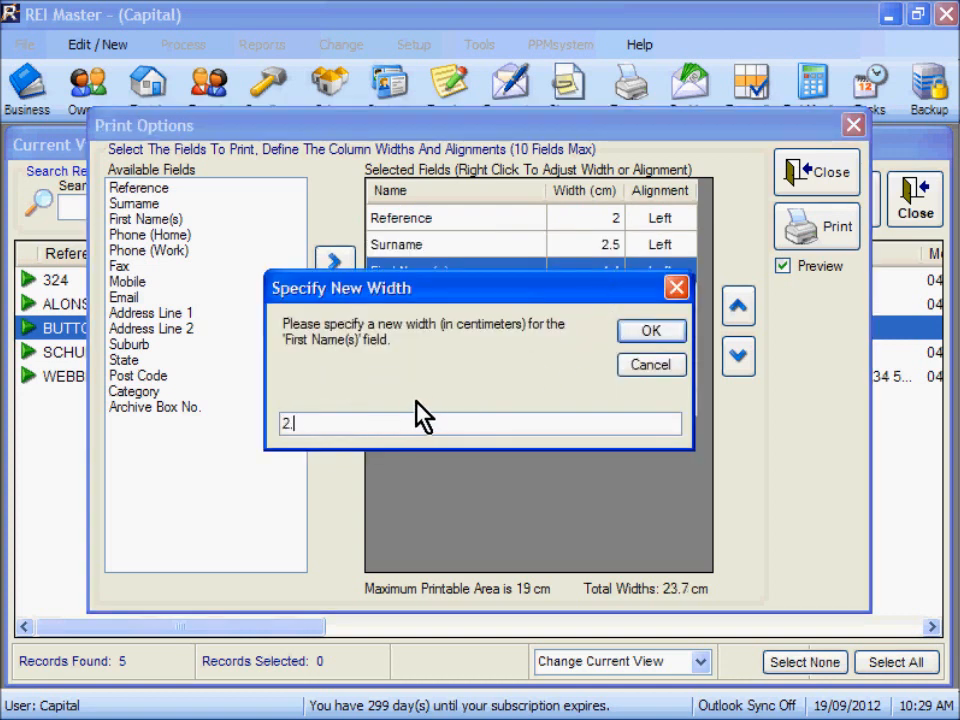
click(651, 330)
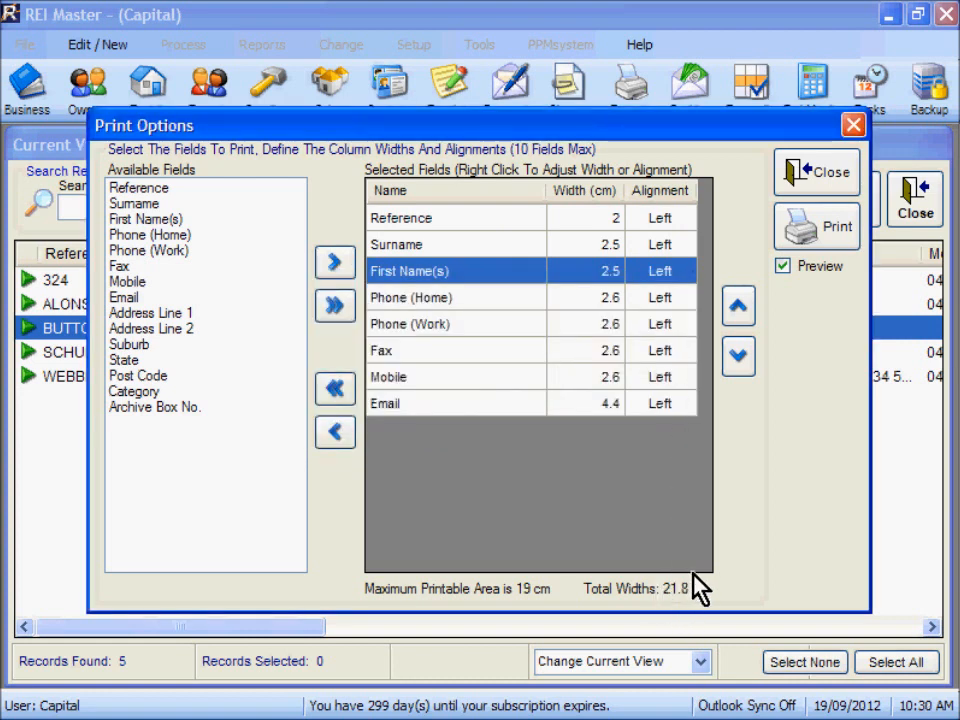
mouse_move(616, 530)
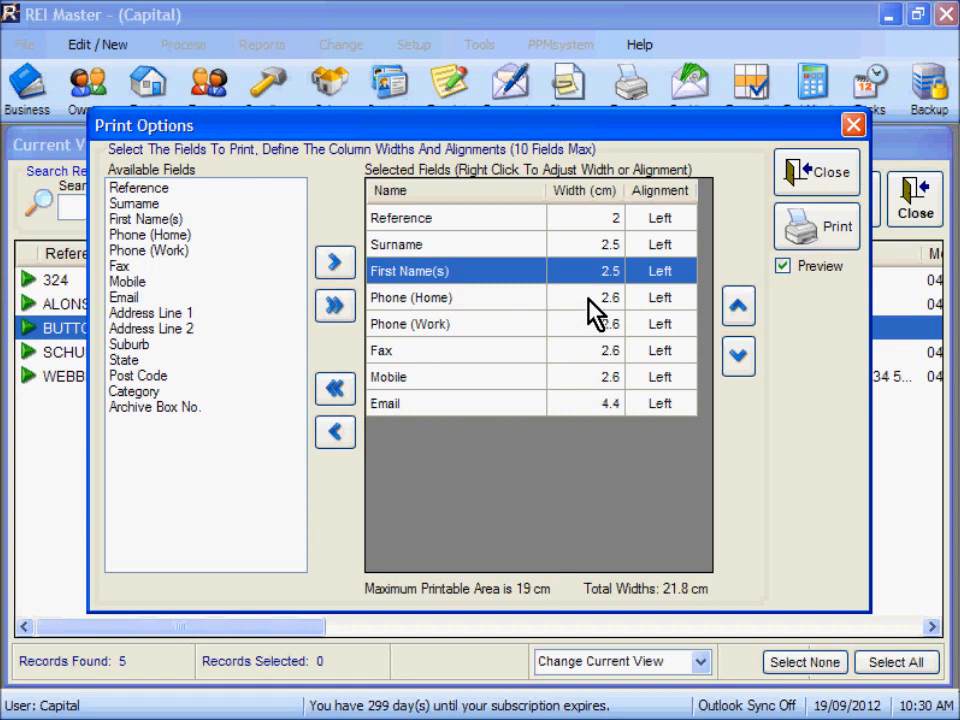
mouse_move(594, 315)
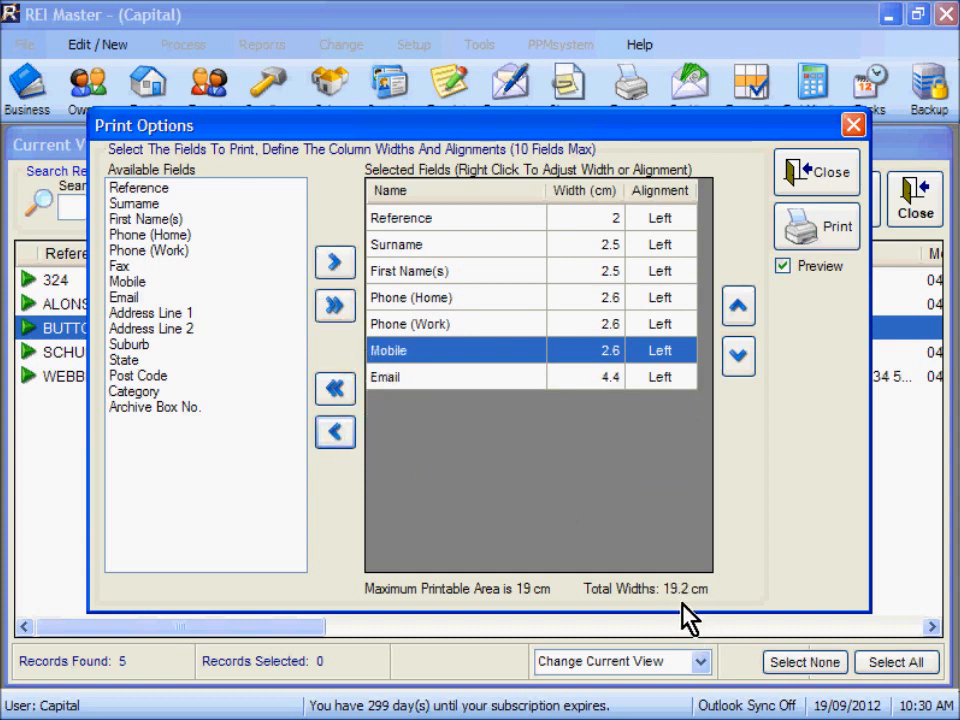
mouse_move(598, 477)
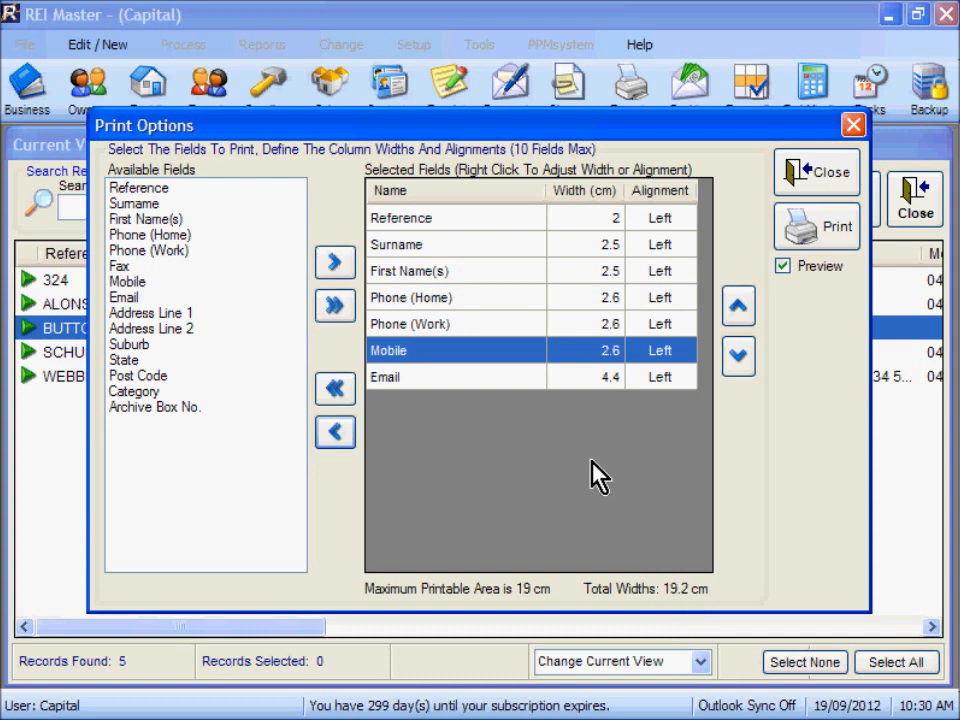
mouse_move(573, 378)
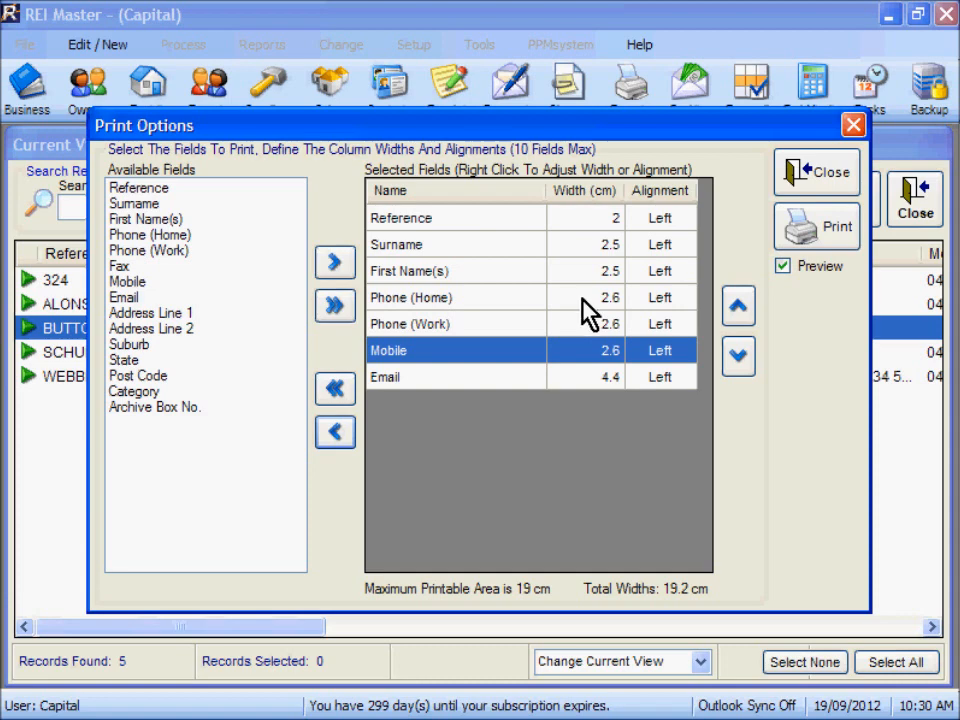
Step: Narrow the Phone (Home) and Phone (Work) columns to 2.5 cm each
right_click(411, 297)
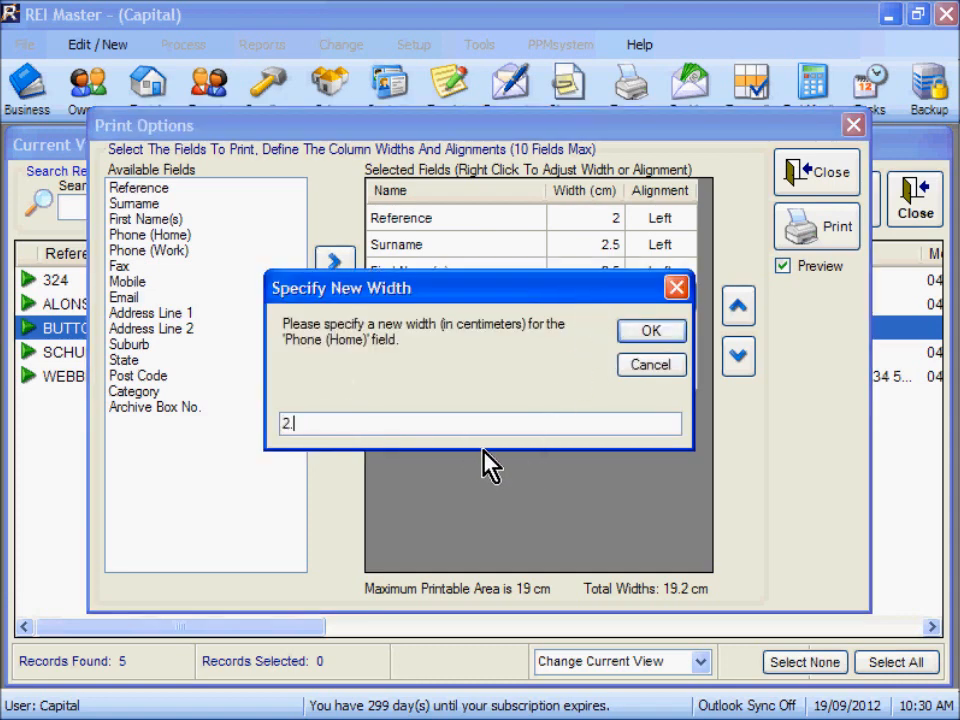
click(651, 331)
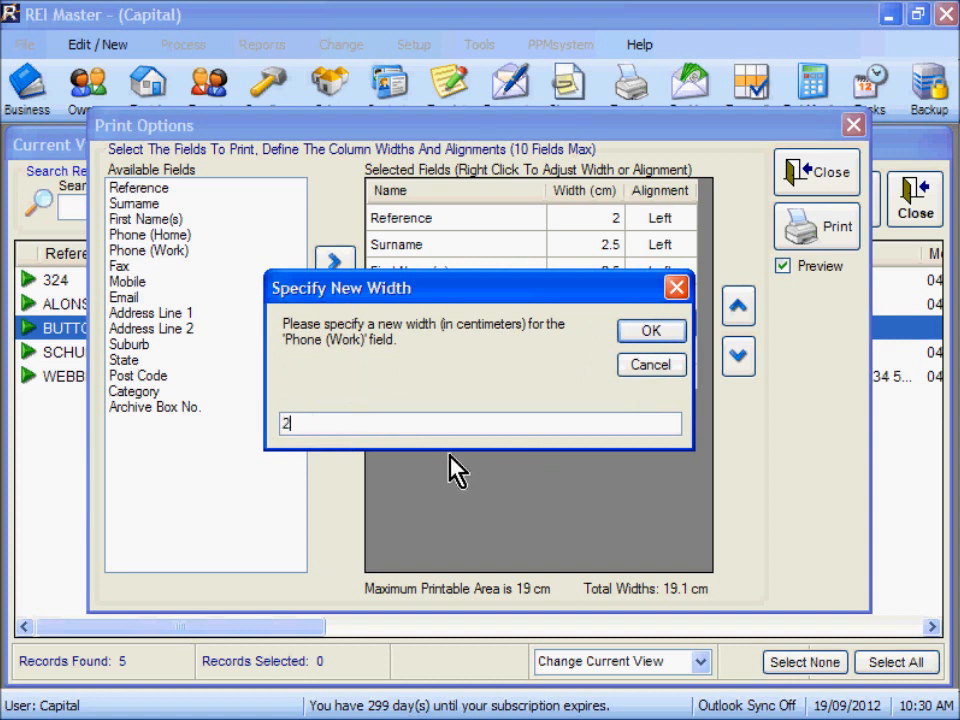
click(651, 331)
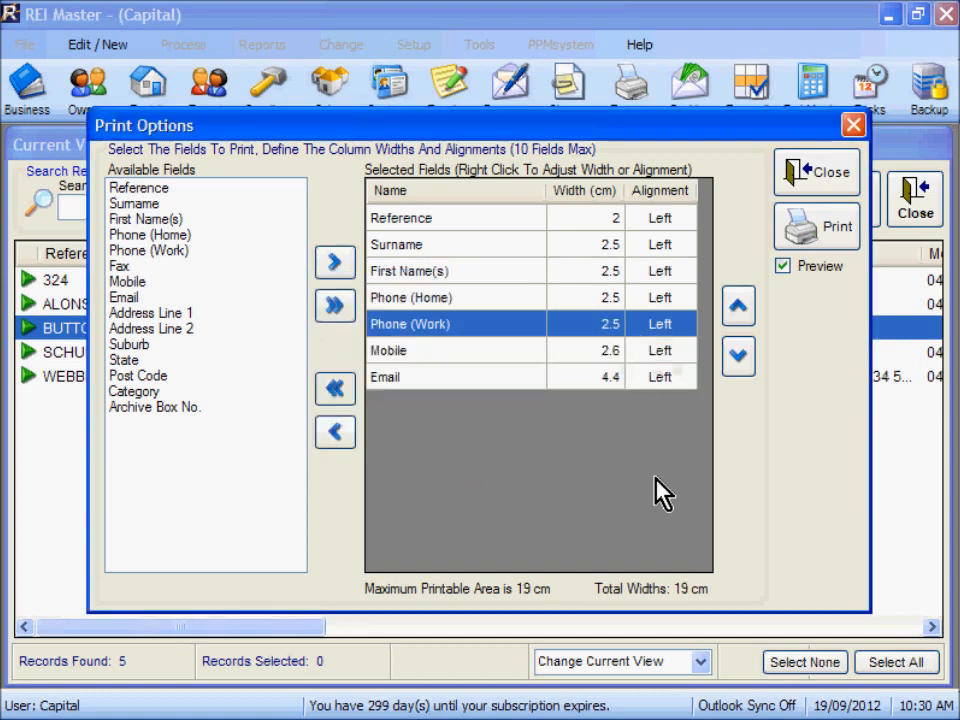
mouse_move(705, 605)
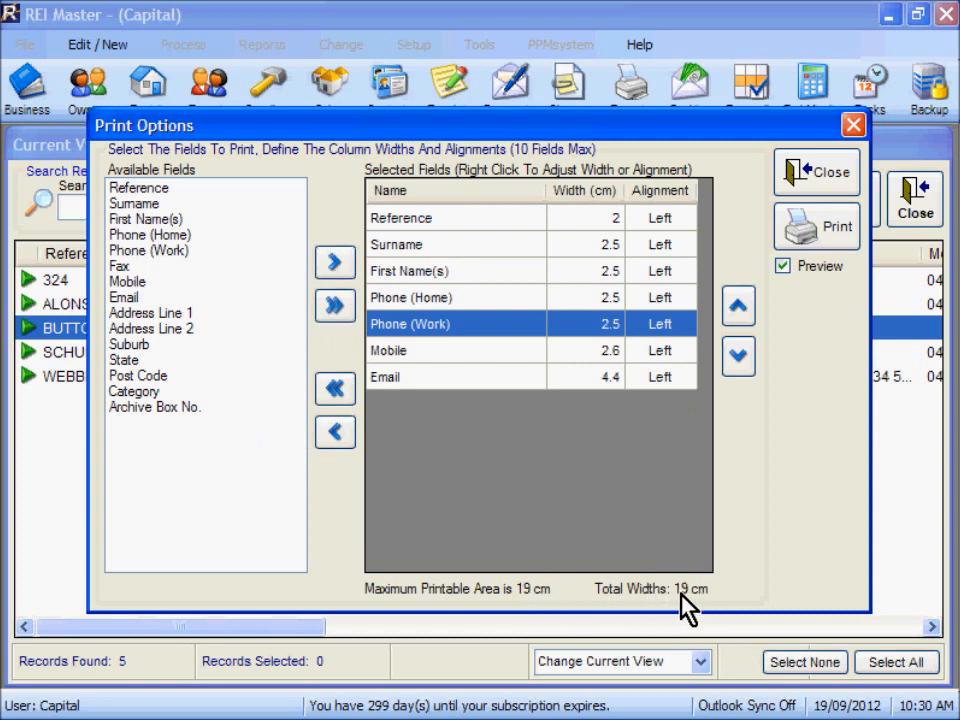
mouse_move(587, 500)
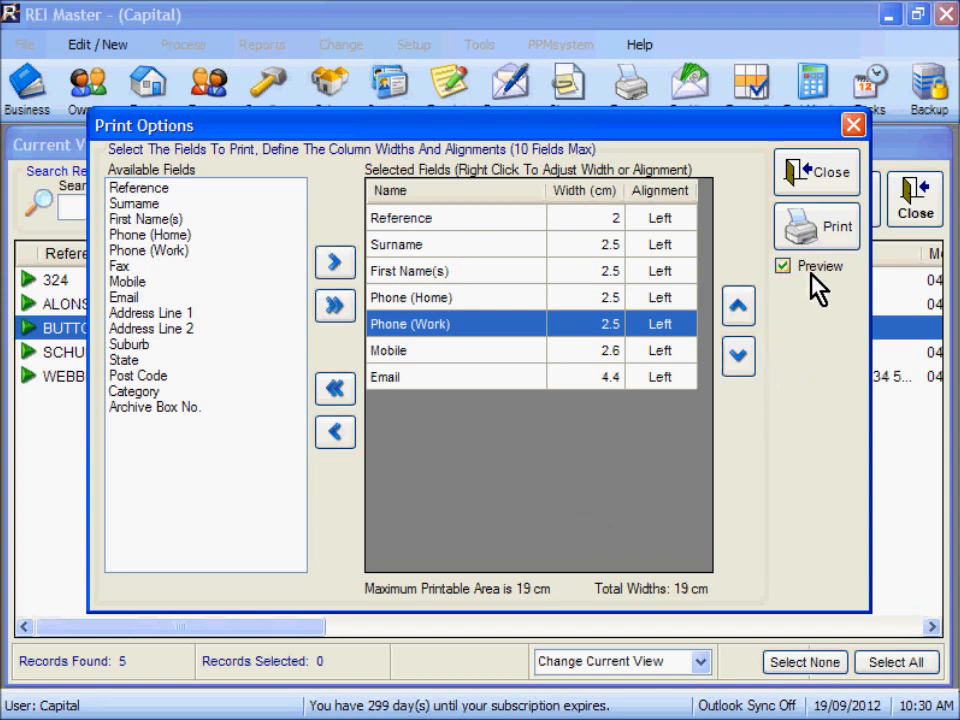
mouse_move(816, 226)
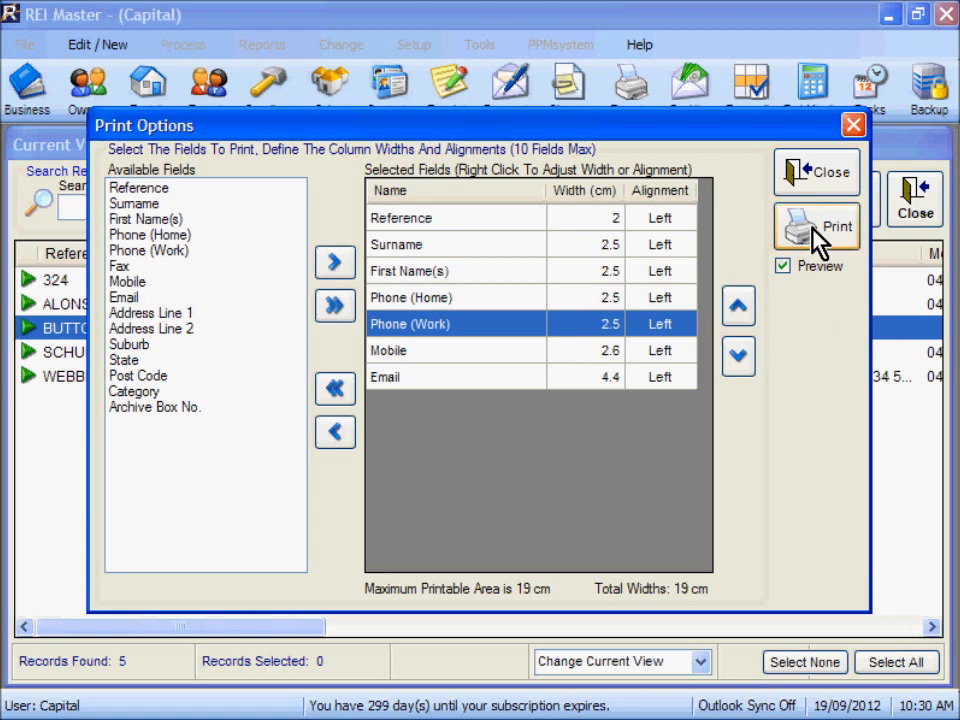
click(816, 226)
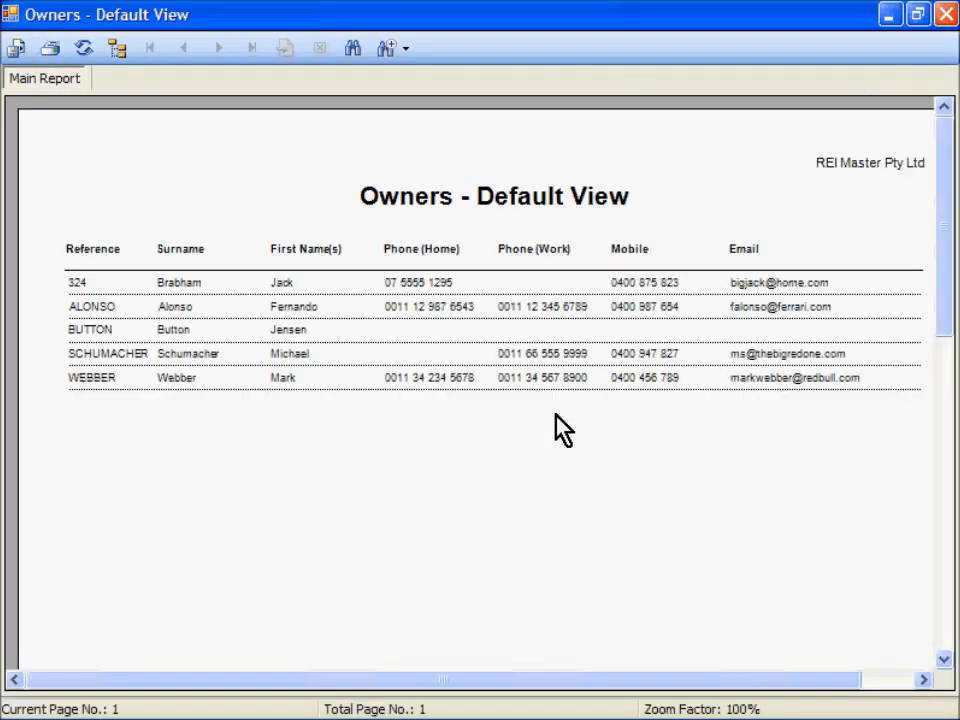
mouse_move(445, 460)
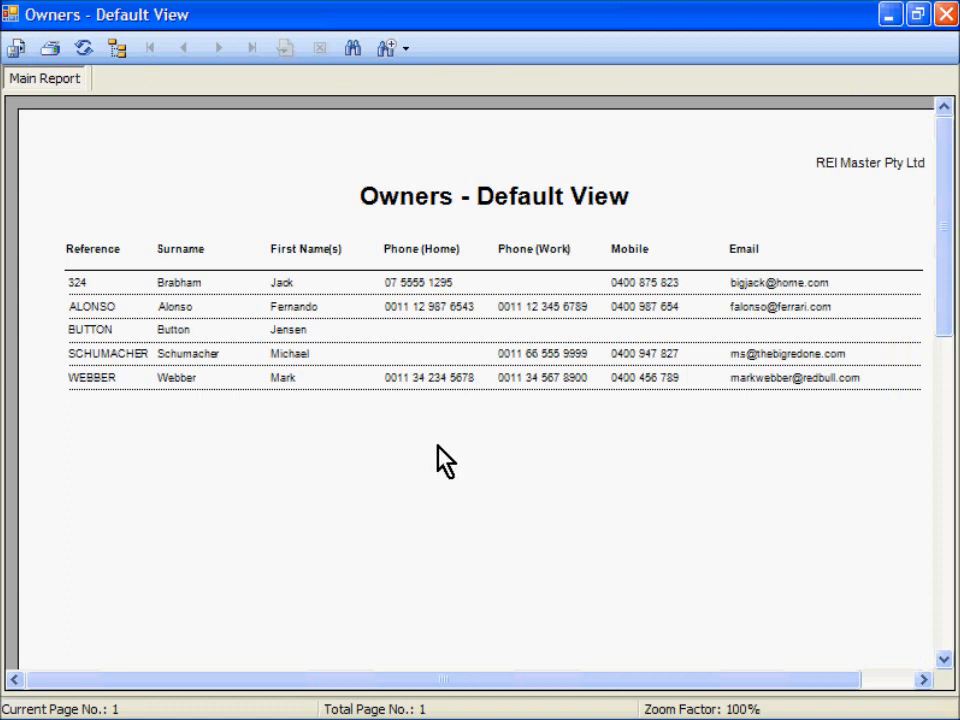
mouse_move(49, 48)
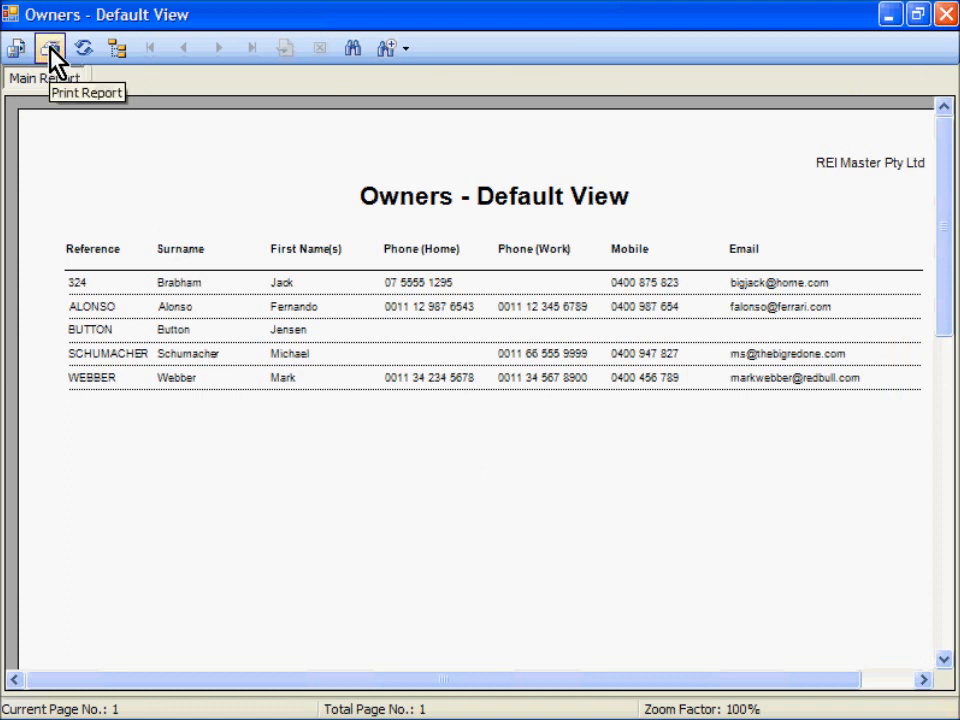
mouse_move(16, 48)
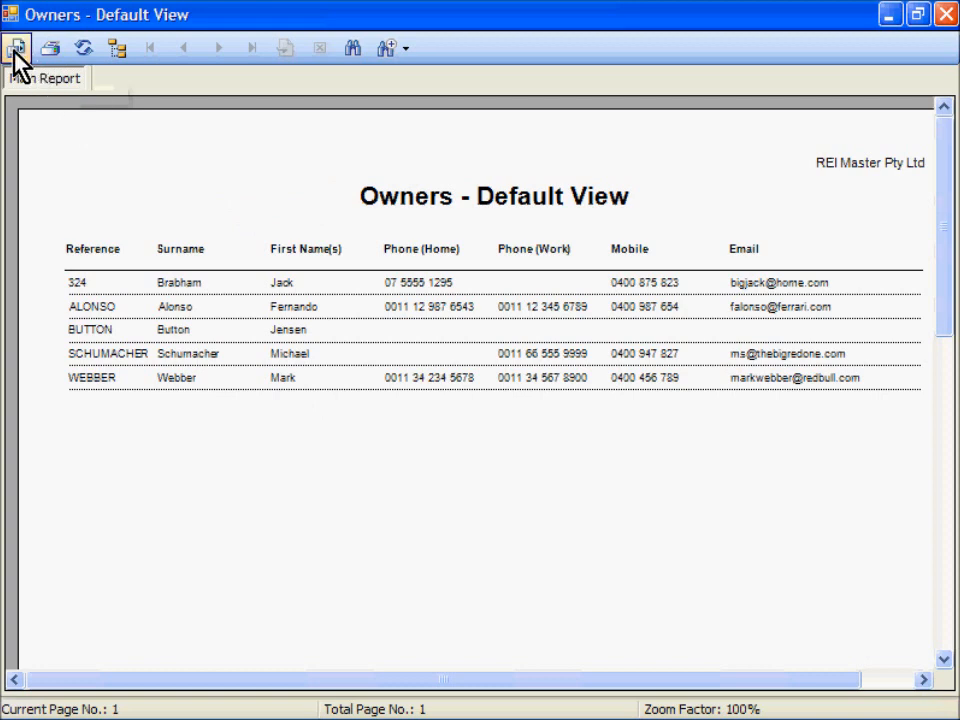
mouse_move(17, 48)
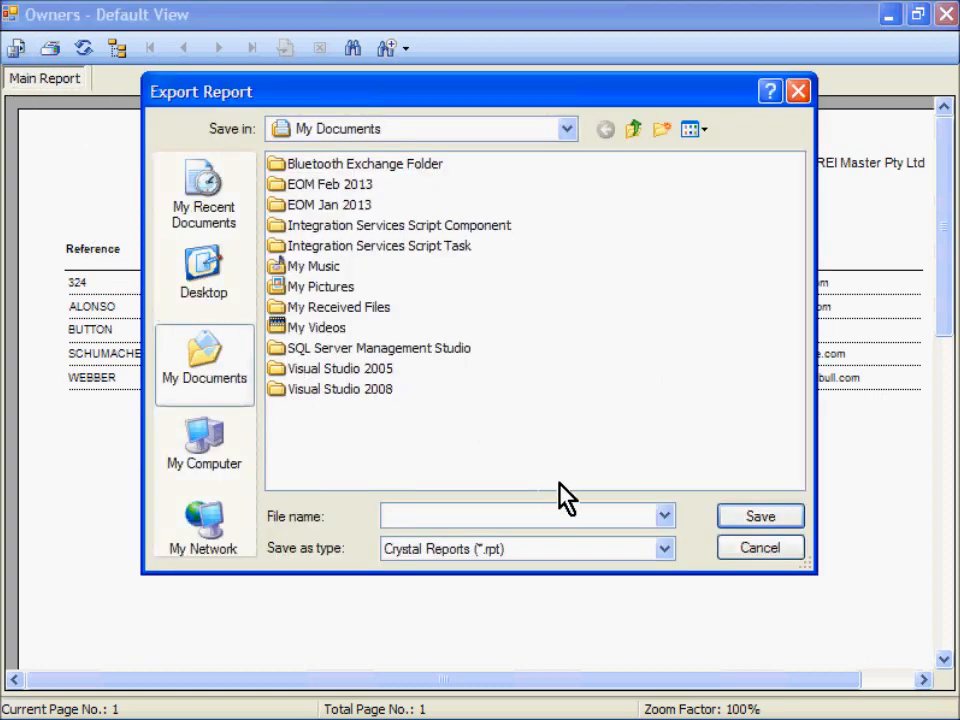
click(663, 548)
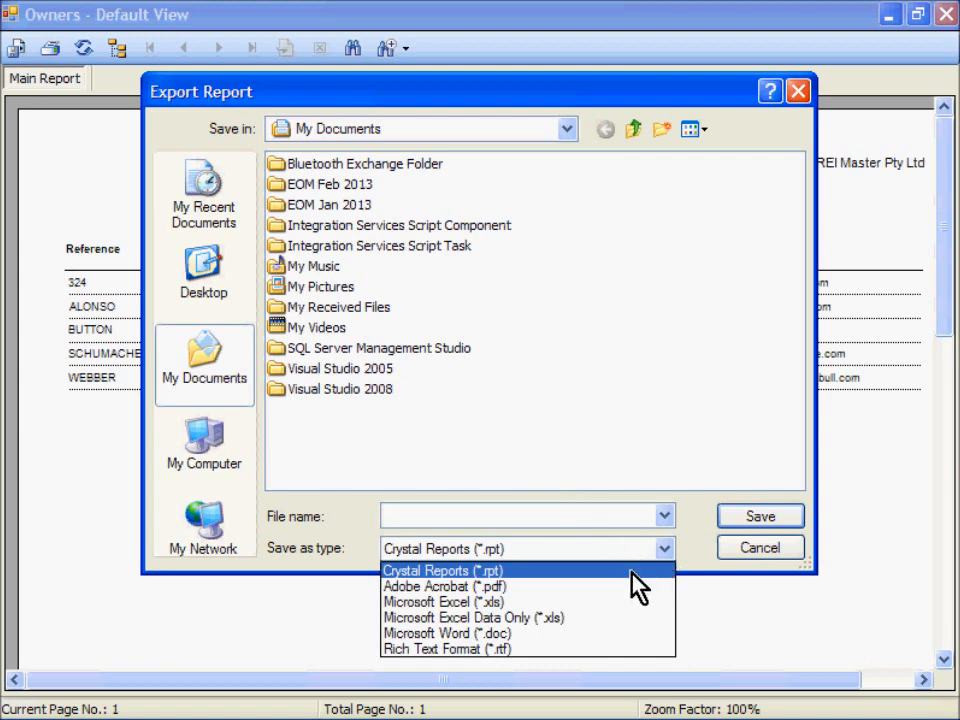
mouse_move(636, 617)
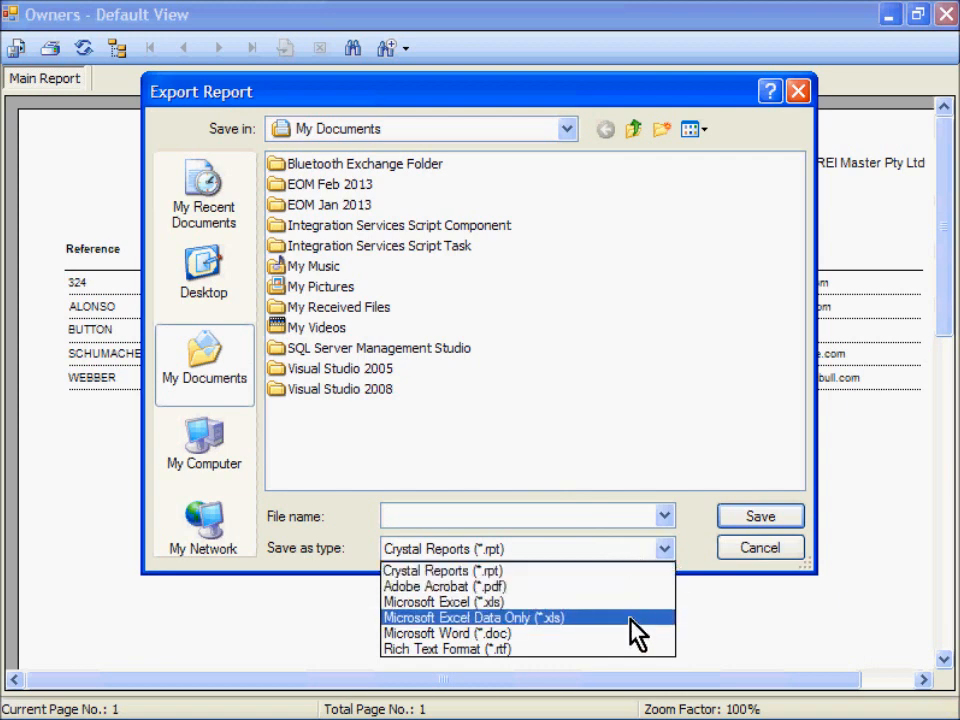
mouse_move(630, 648)
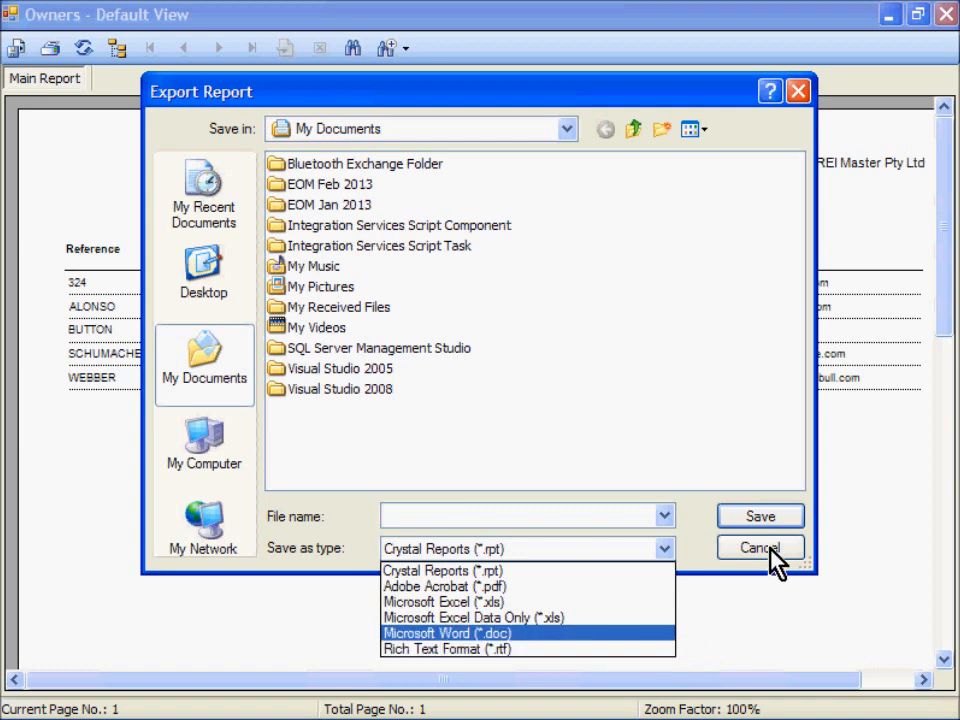
click(759, 547)
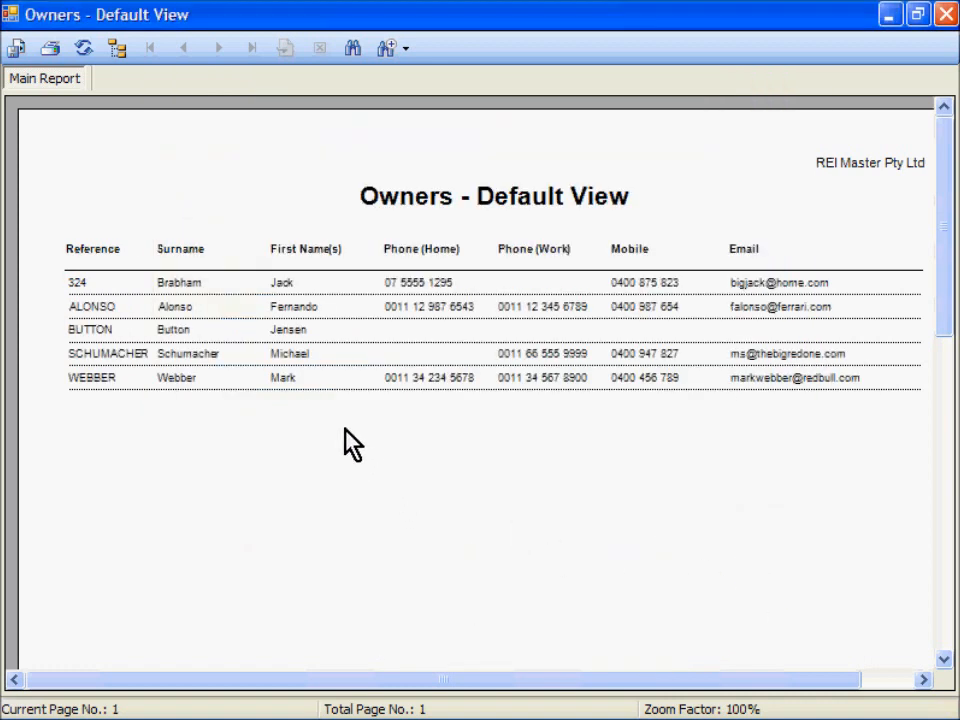
mouse_move(205, 333)
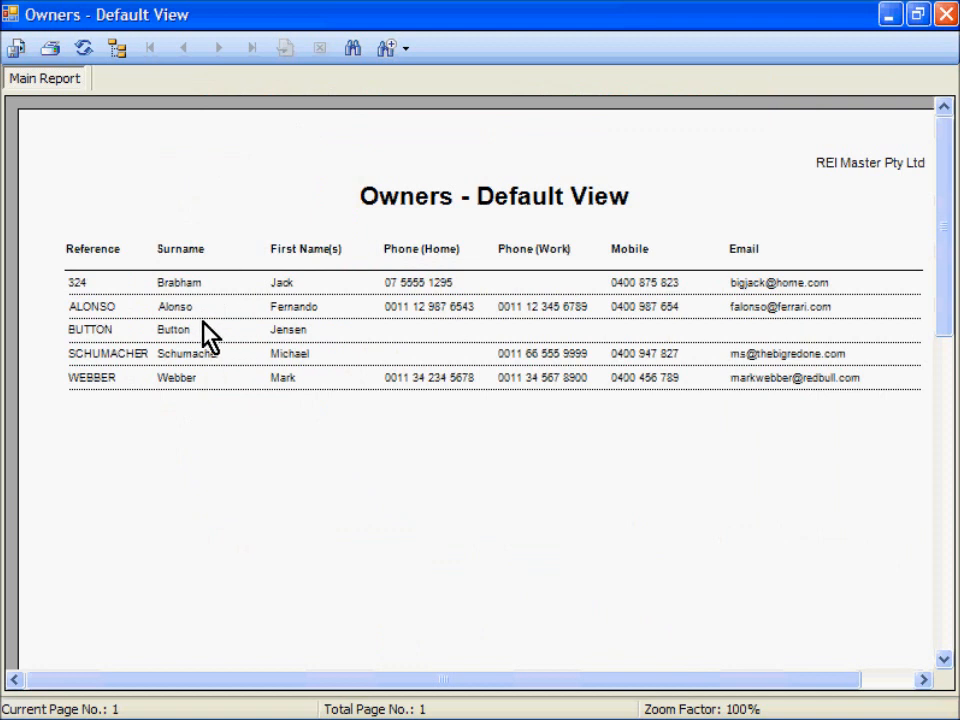
mouse_move(155, 268)
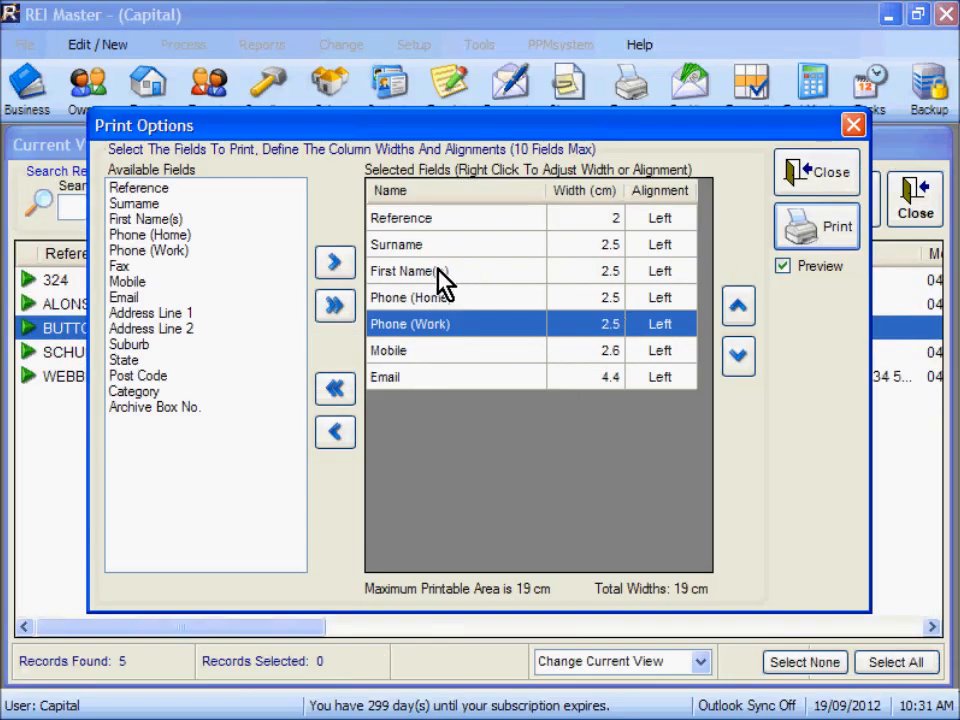
mouse_move(465, 257)
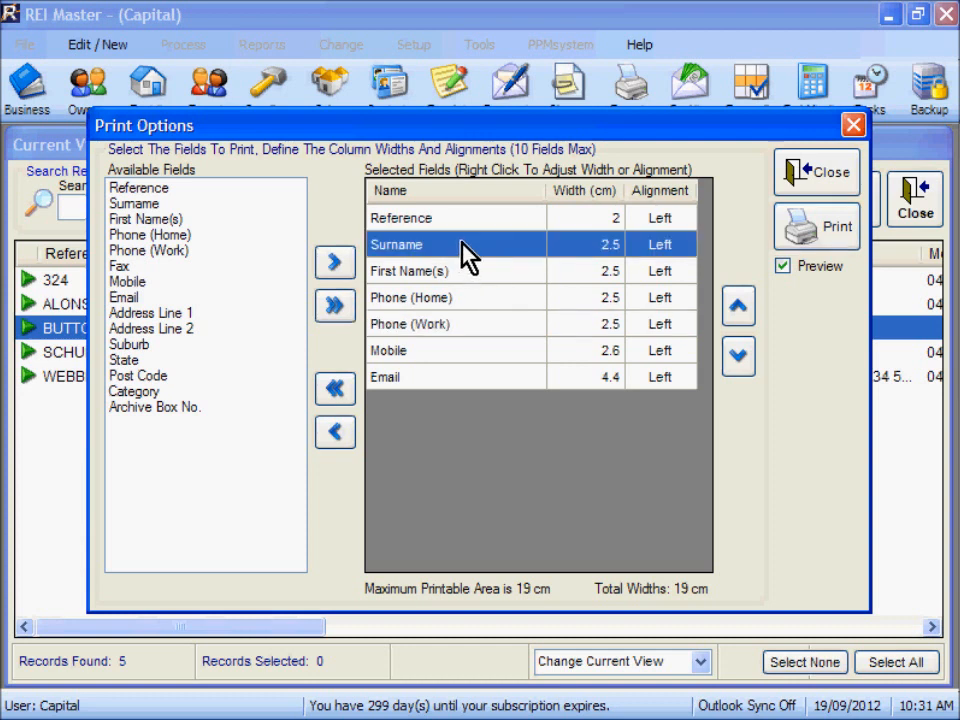
mouse_move(462, 267)
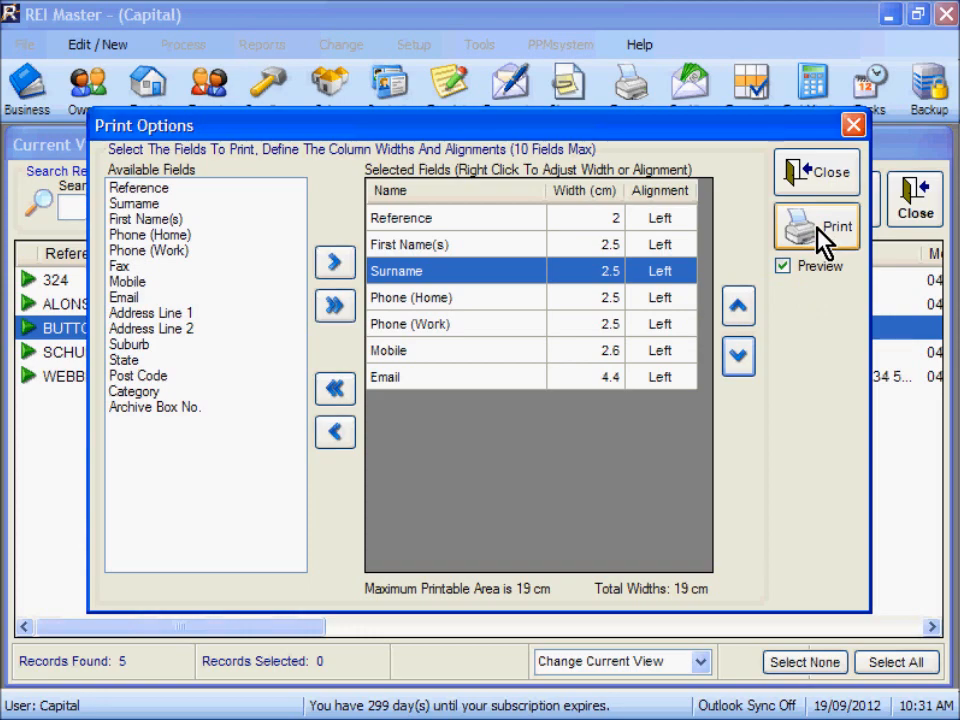
Step: Preview the owners report in the viewer with First Name(s) ahead of Surname
click(817, 228)
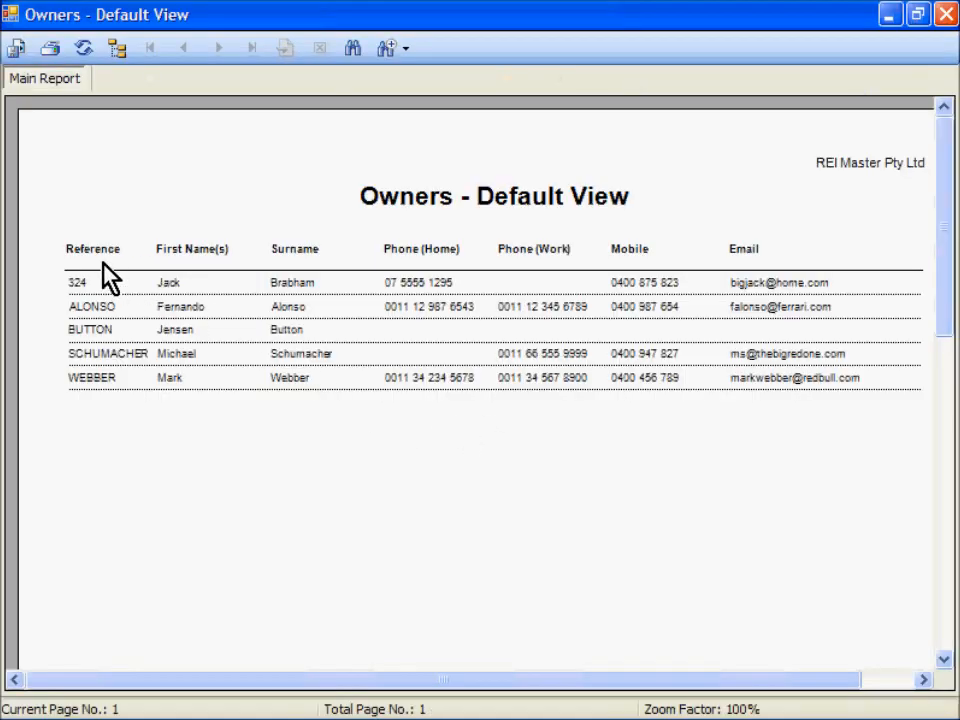
mouse_move(295, 368)
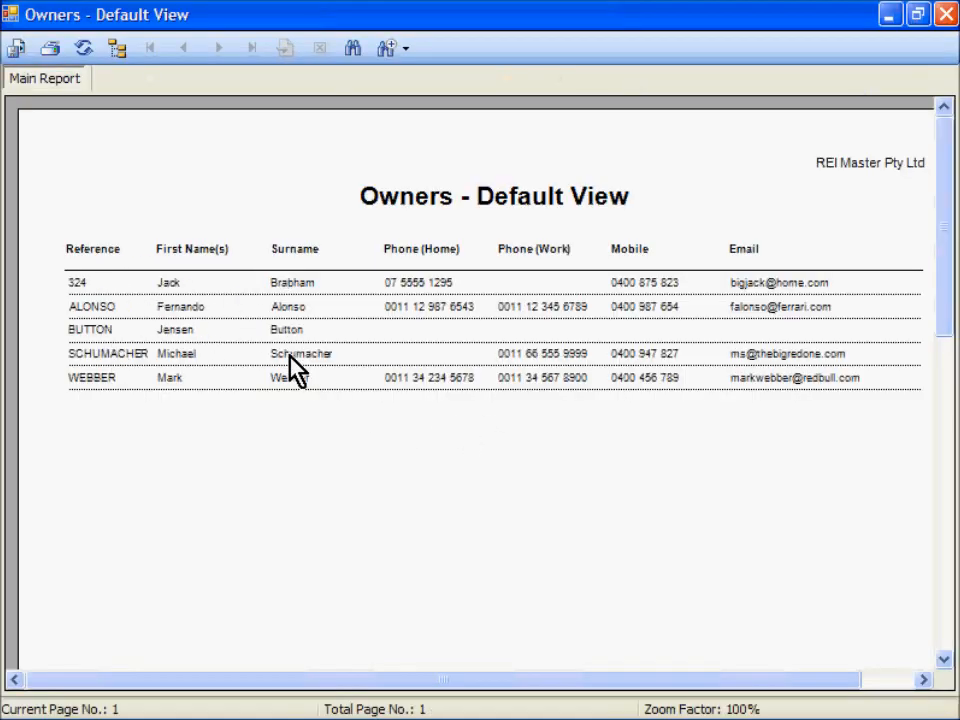
mouse_move(567, 504)
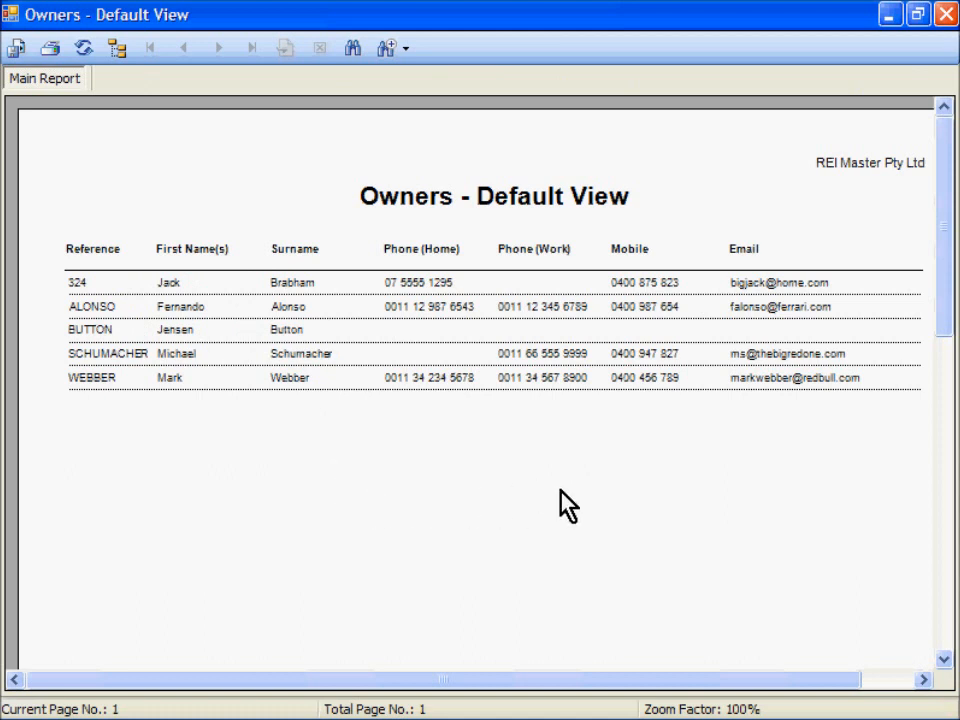
mouse_move(540, 485)
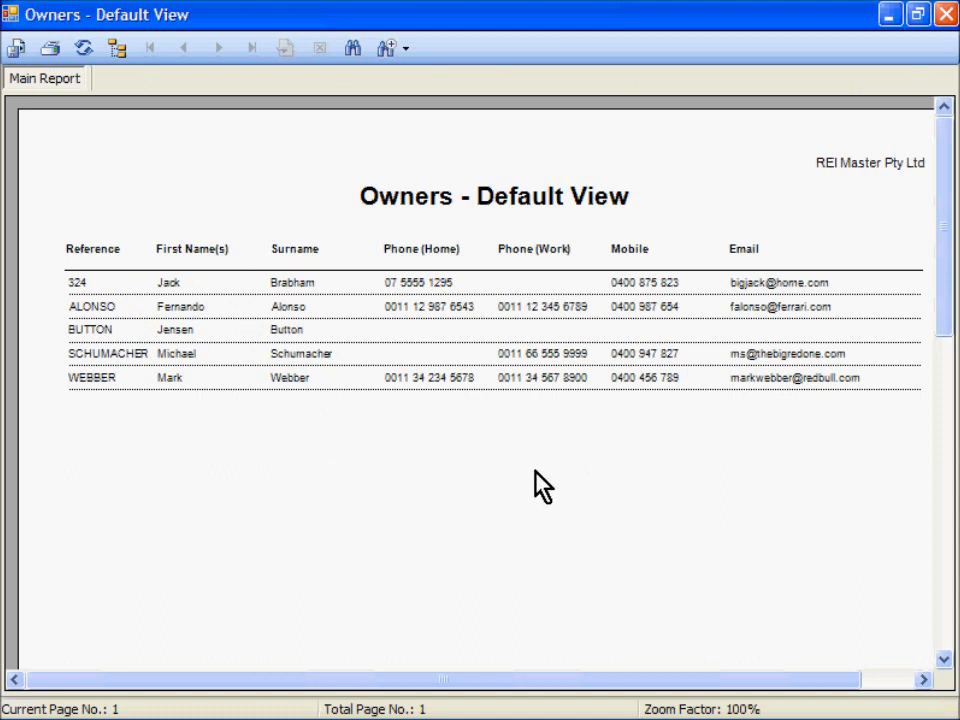
mouse_move(461, 435)
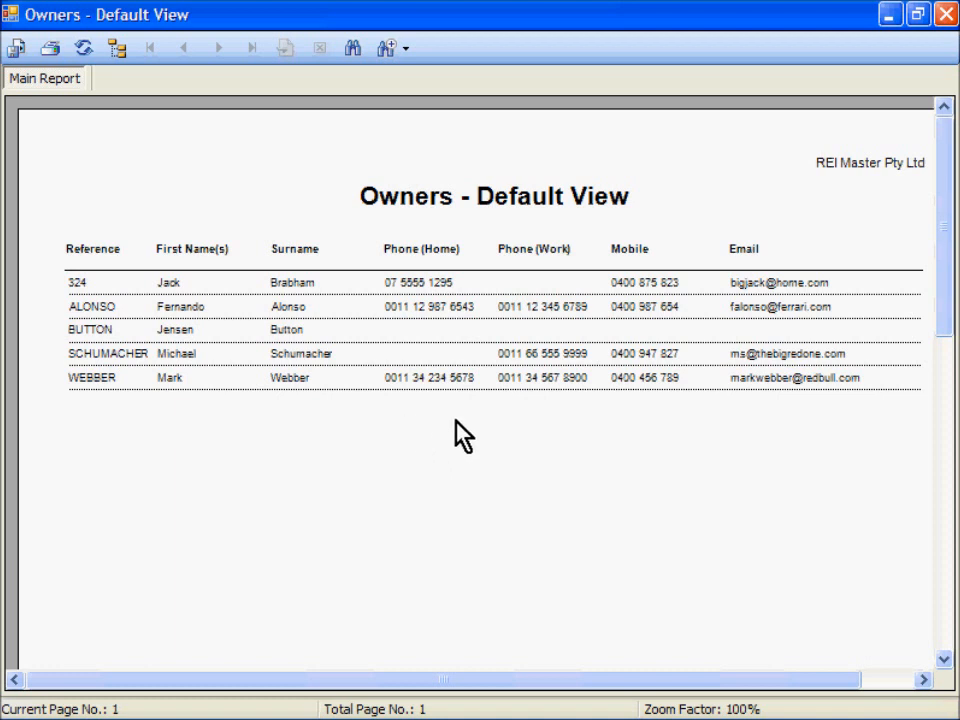
mouse_move(521, 475)
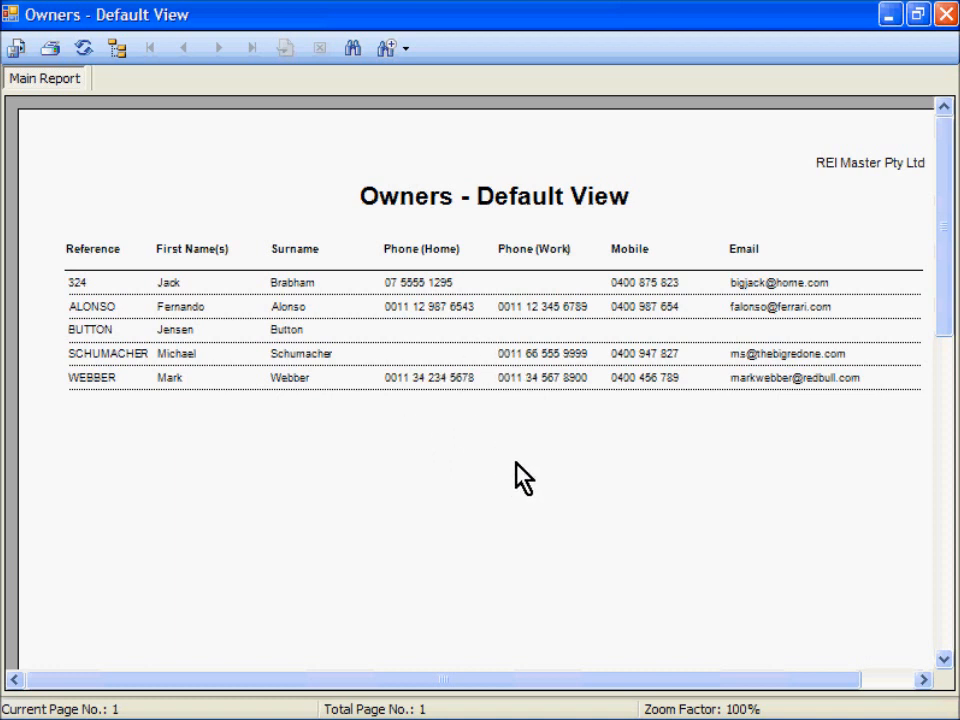
mouse_move(900, 105)
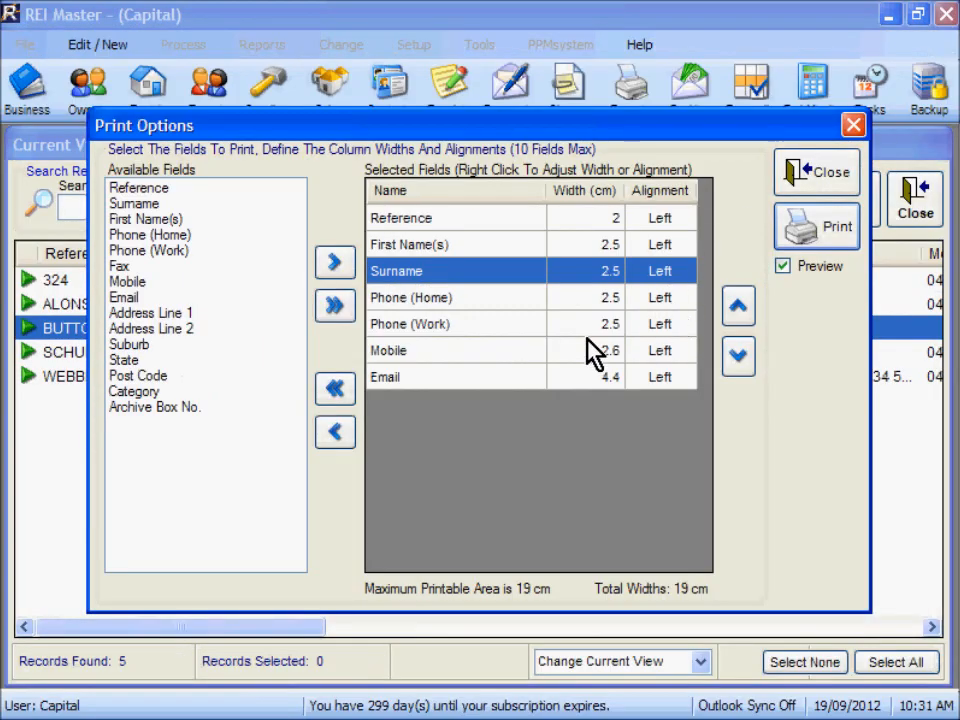
mouse_move(505, 448)
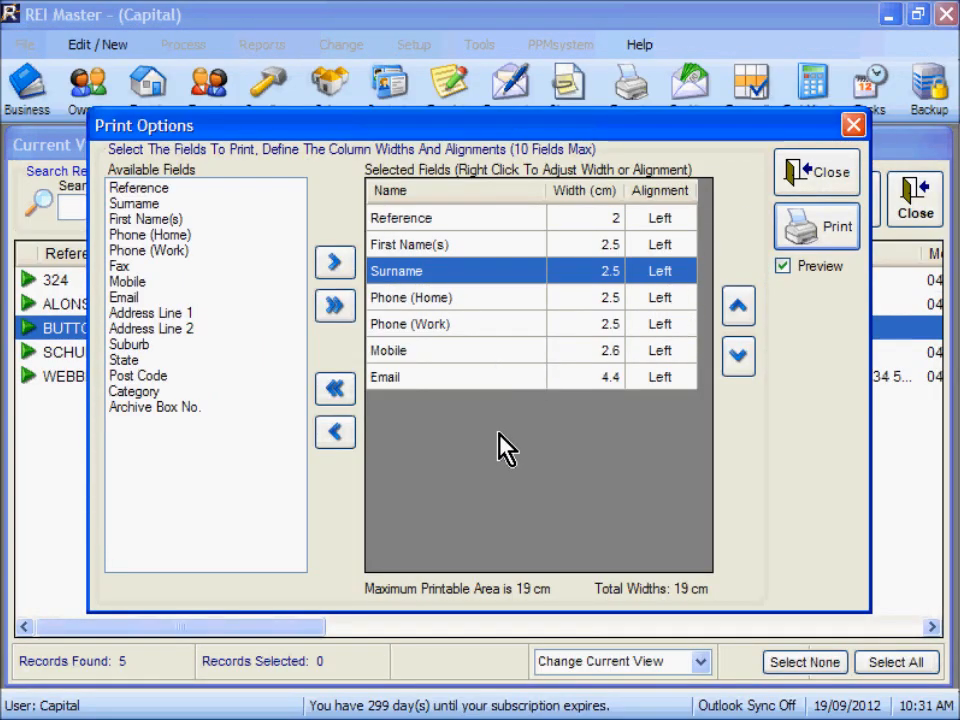
mouse_move(540, 470)
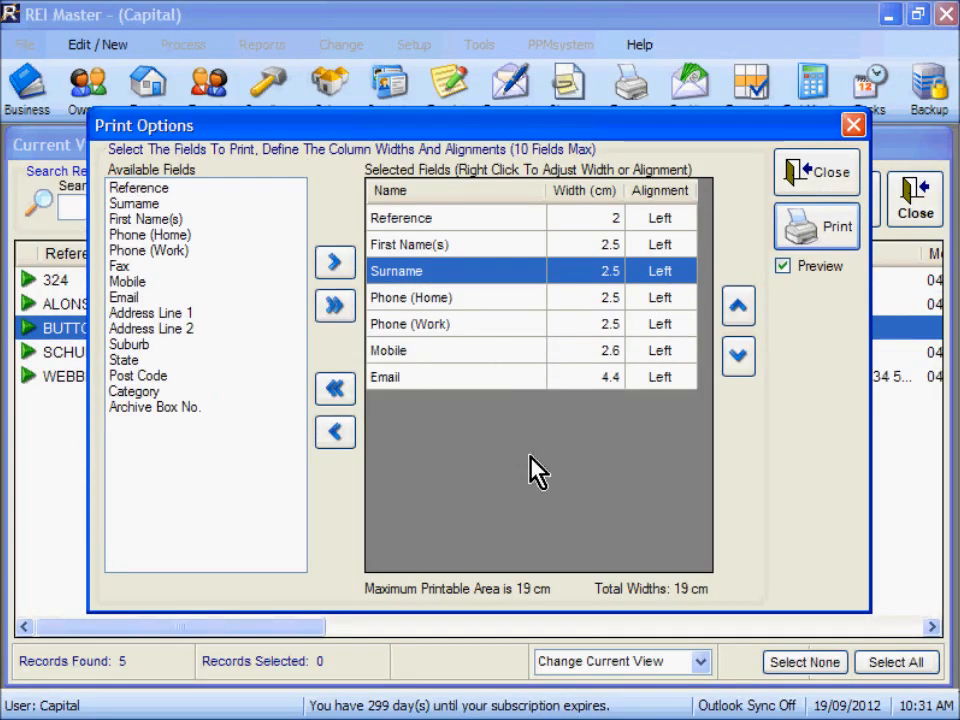
mouse_move(815, 330)
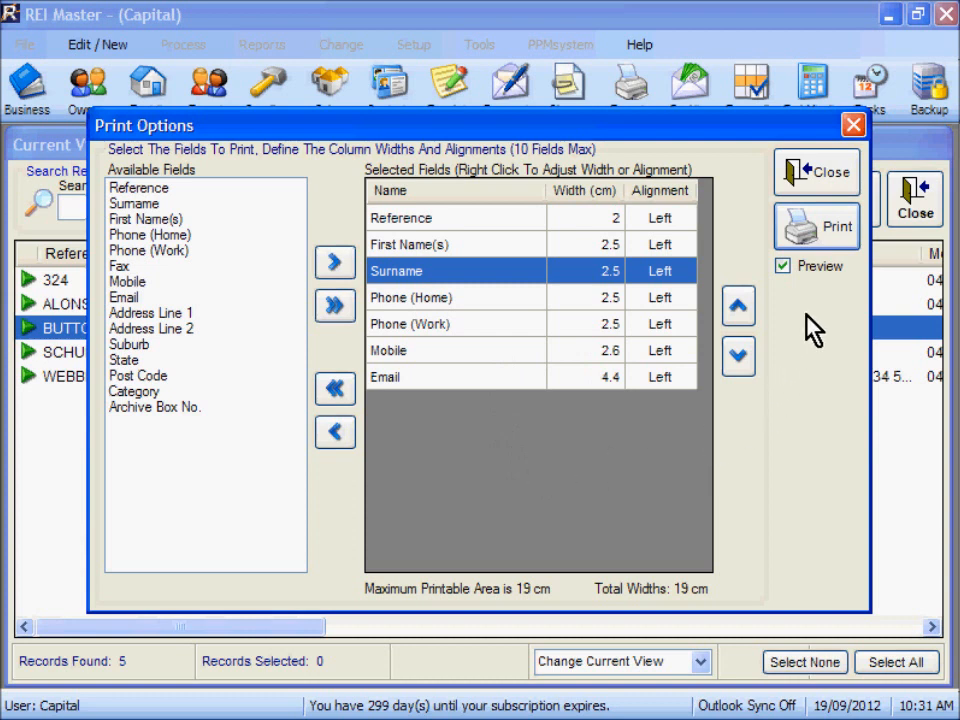